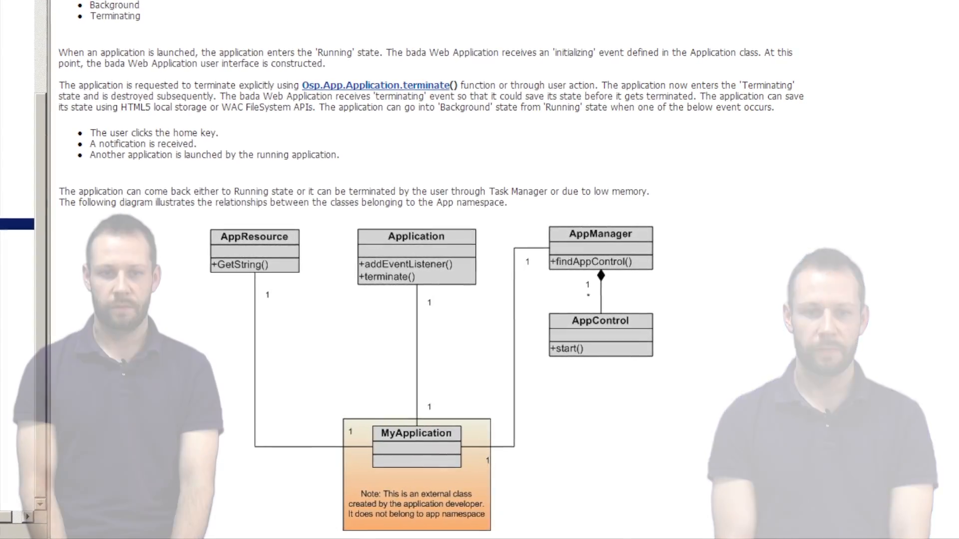
Show the current location coordinates in the WAC web app's Location demo and return to the menu.
left_click(60, 284)
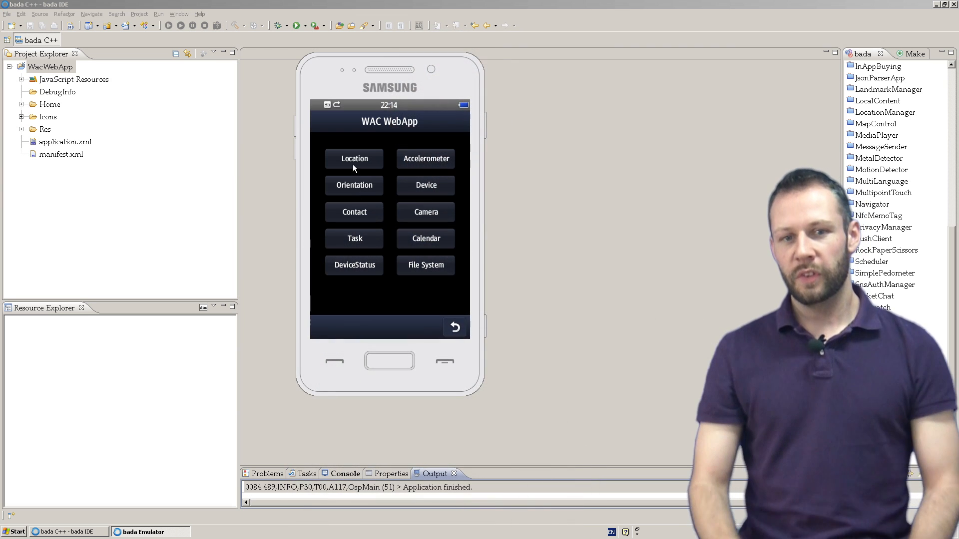
left_click(354, 159)
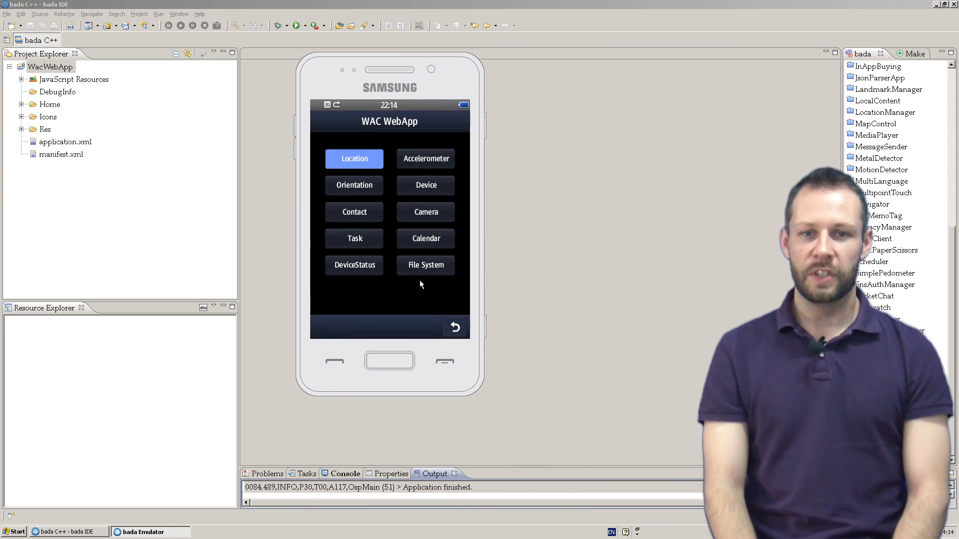
left_click(354, 159)
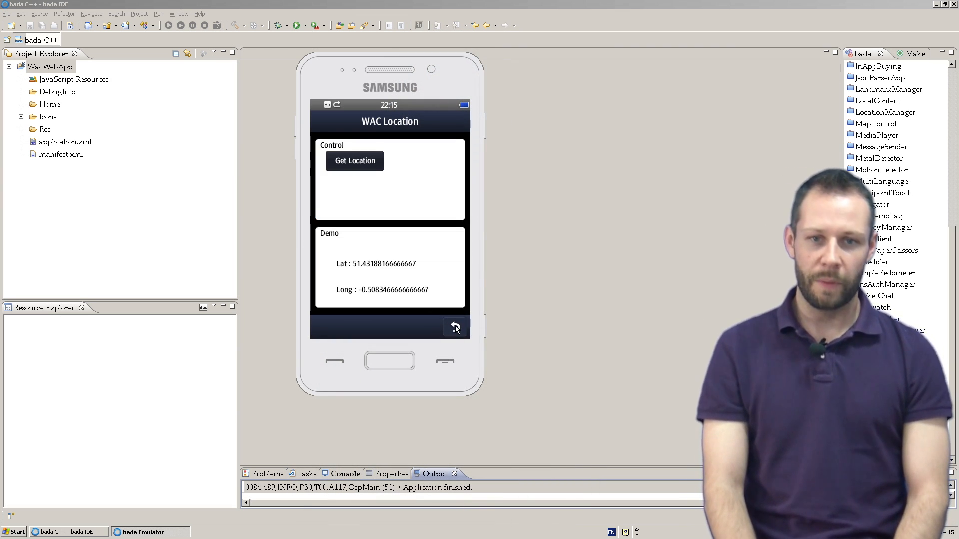
left_click(452, 327)
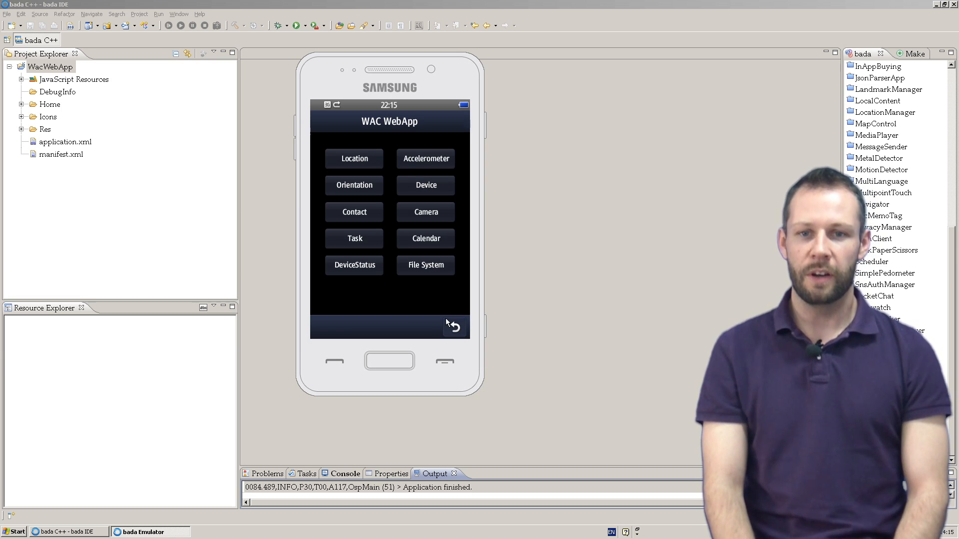
Show the battery status and display properties in the DeviceStatus demo.
left_click(354, 265)
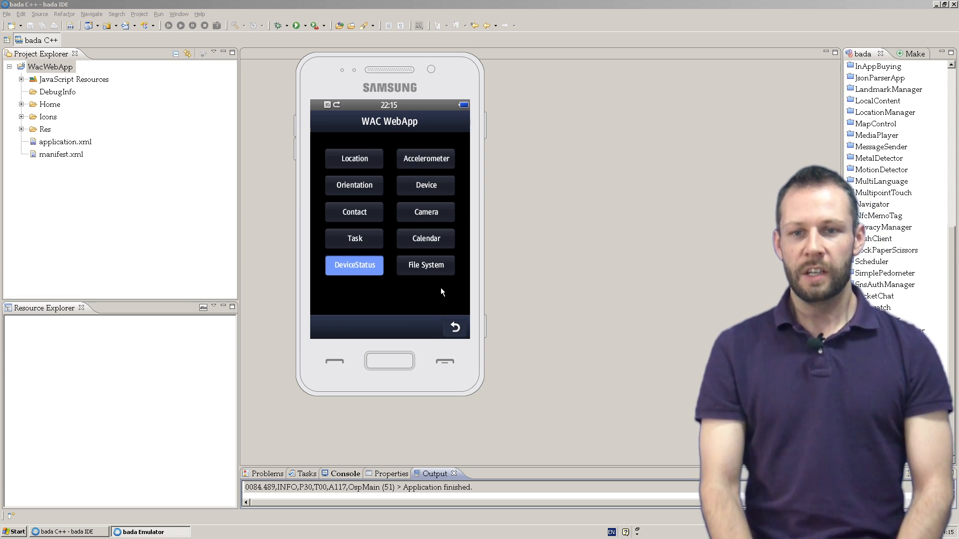
left_click(353, 265)
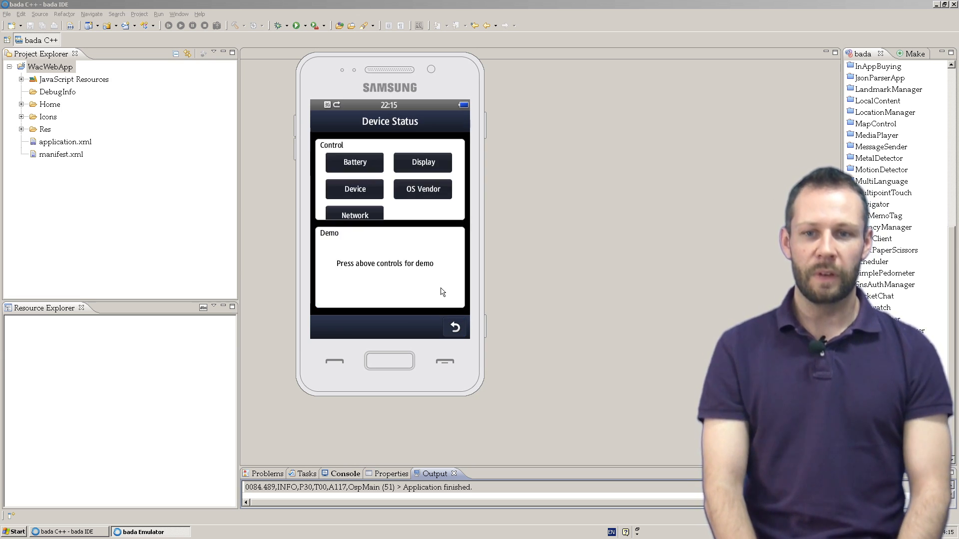
left_click(354, 162)
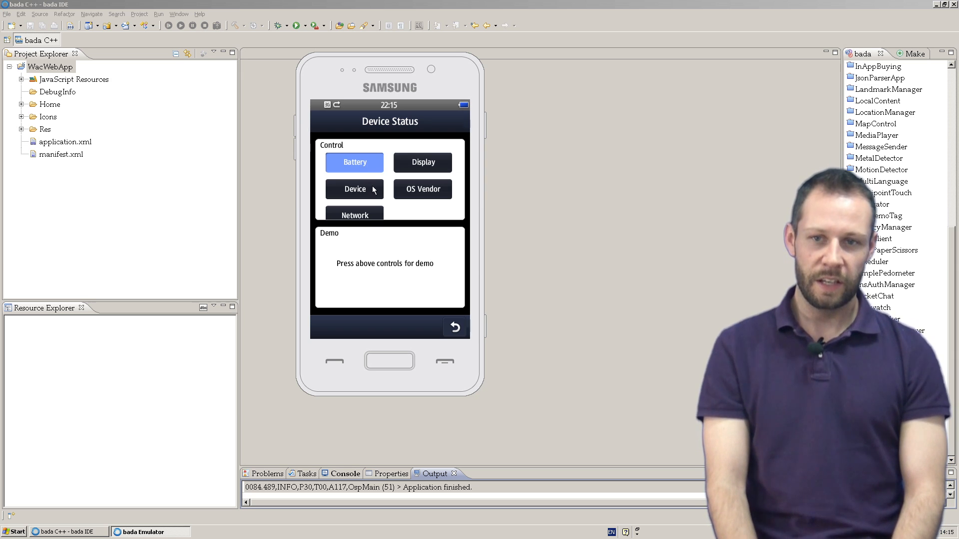
left_click(354, 162)
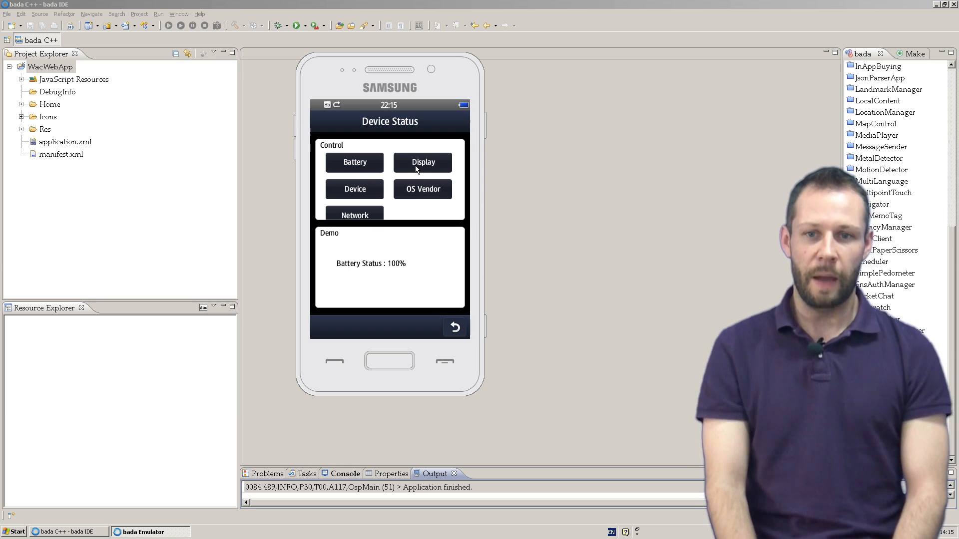
left_click(421, 162)
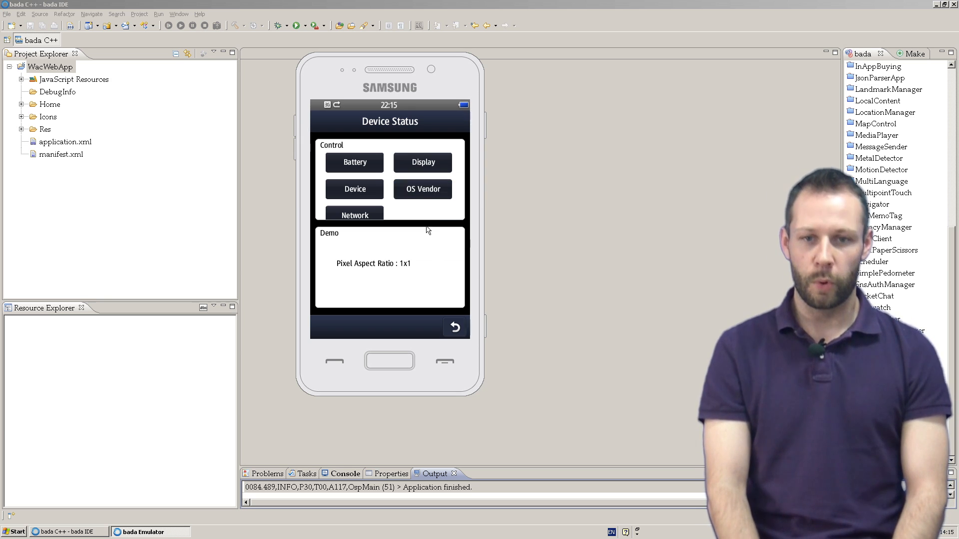
Show the device vendor and IMEI details, then leave the DeviceStatus demo.
left_click(354, 189)
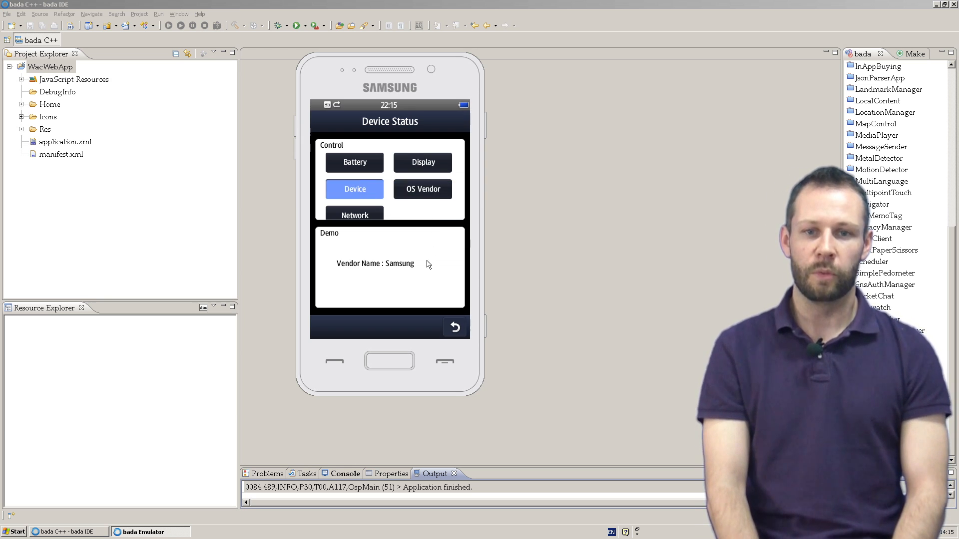
left_click(454, 327)
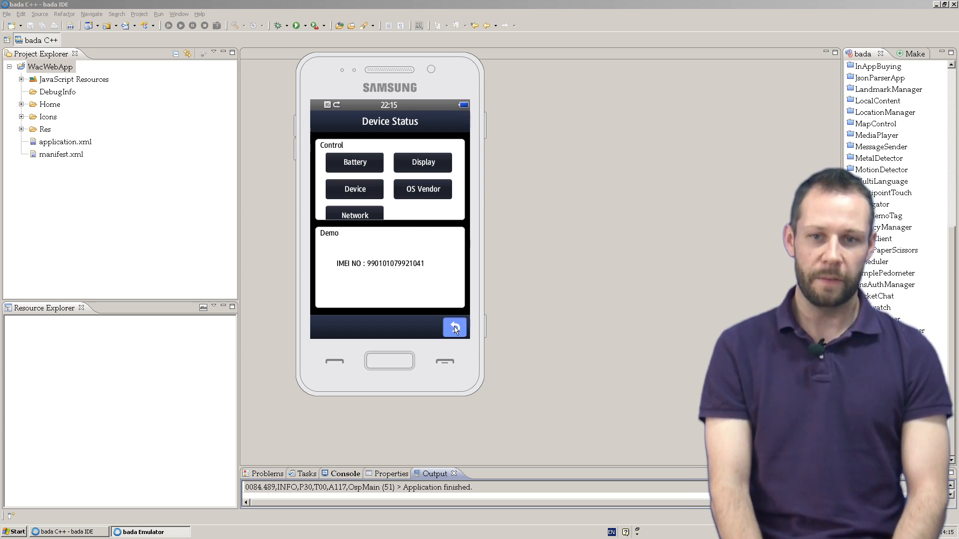
left_click(7, 13)
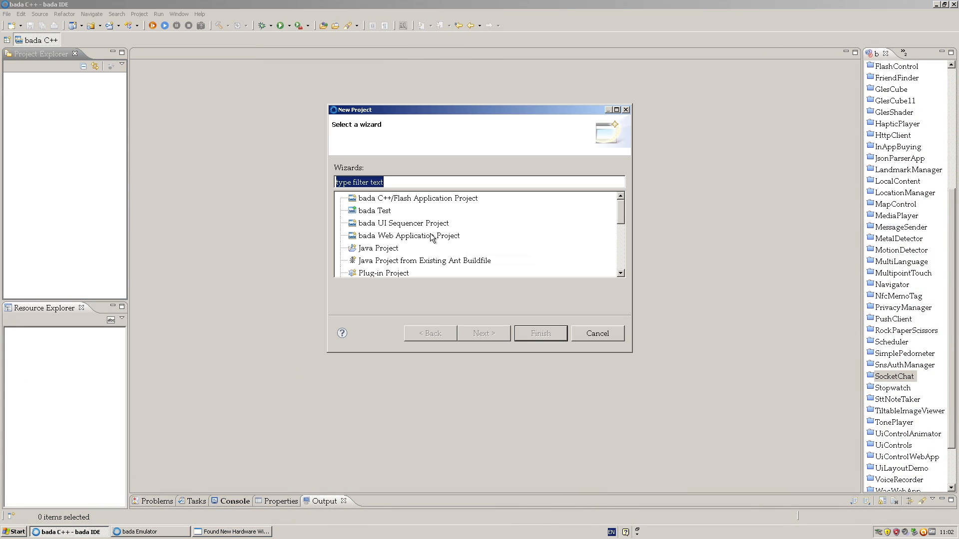
Create the bada Web Application Project MyWebApp with its default manifest.
left_click(410, 236)
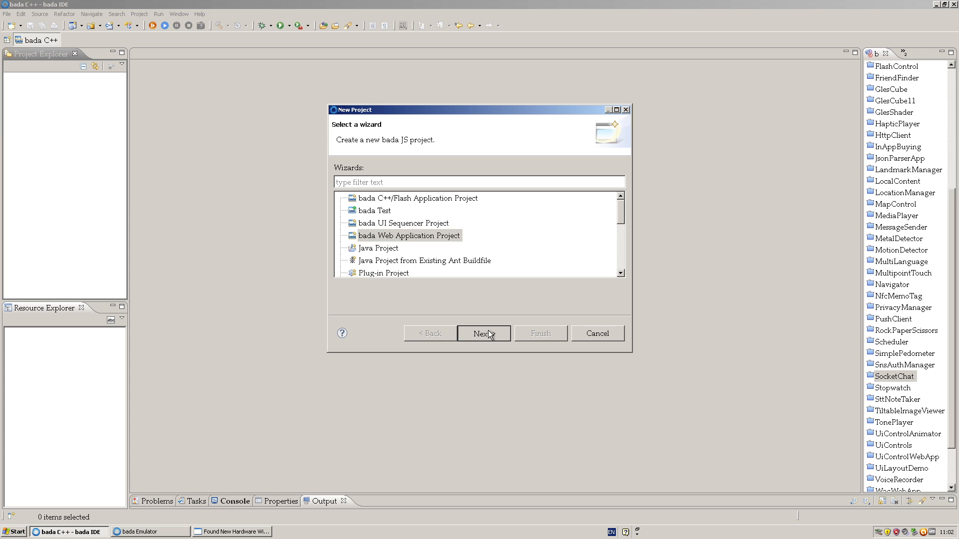
left_click(483, 334)
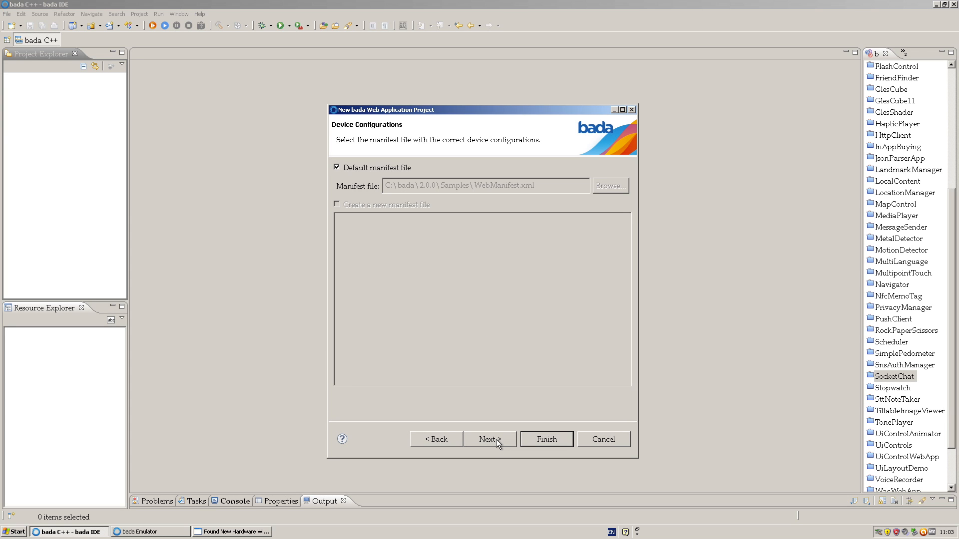
left_click(488, 439)
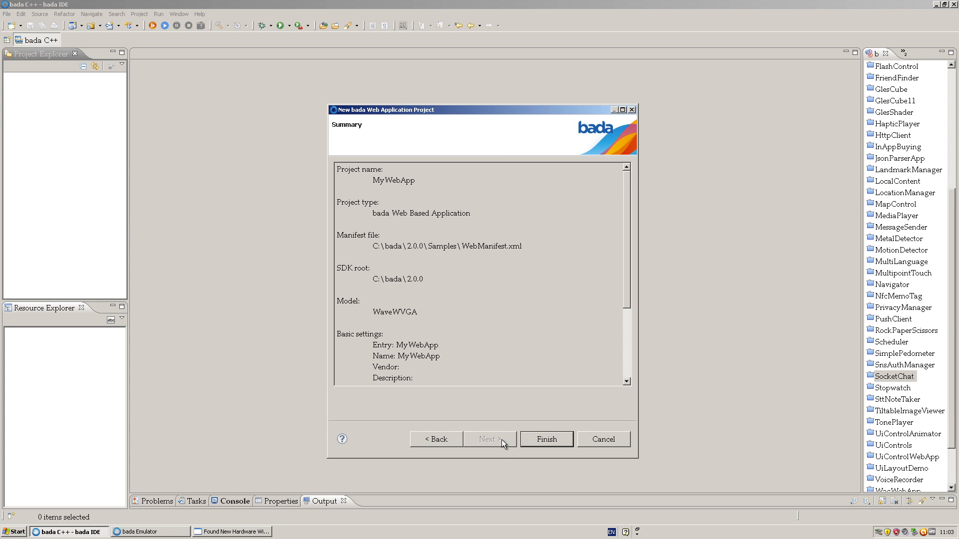
left_click(545, 439)
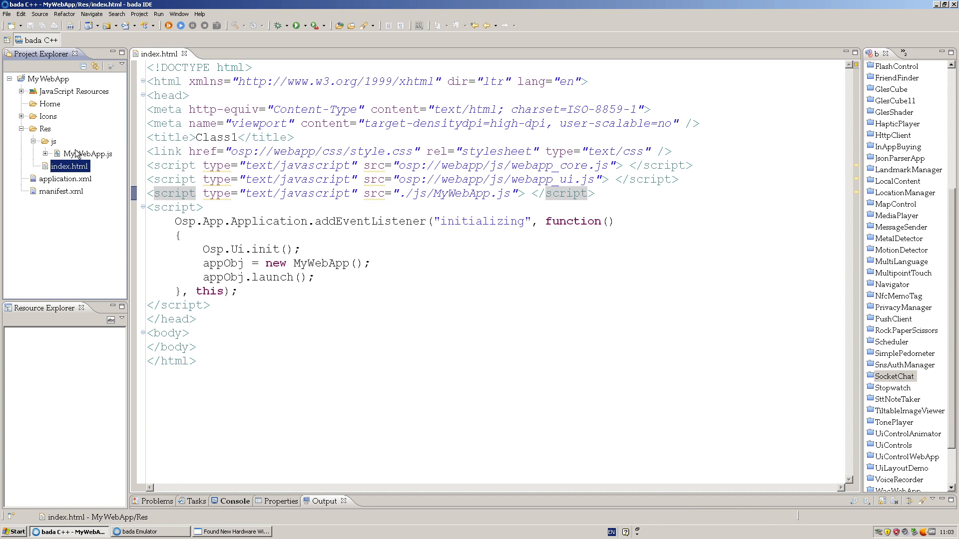
Run MyWebApp as a bada Emulator Web Application with MyWebApp.js in view.
double_click(88, 153)
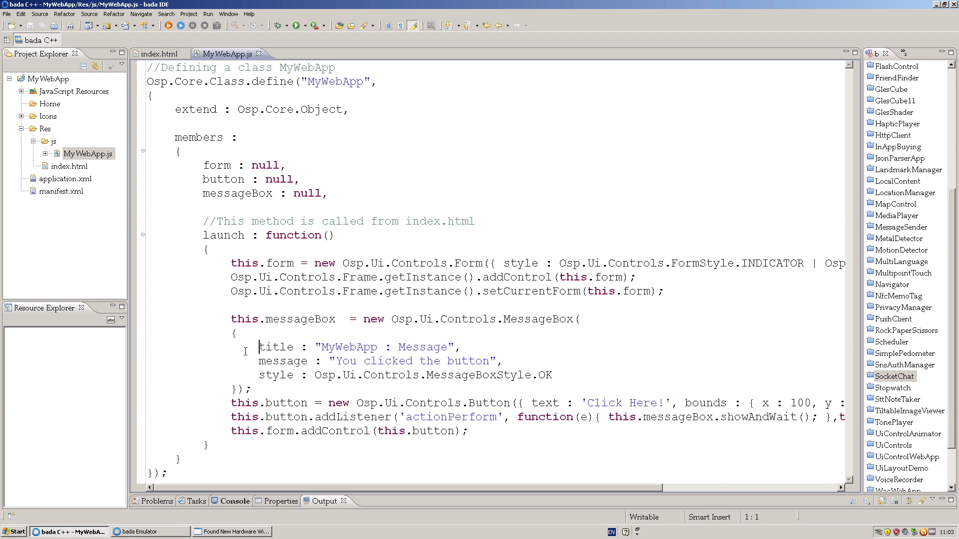
left_click(294, 25)
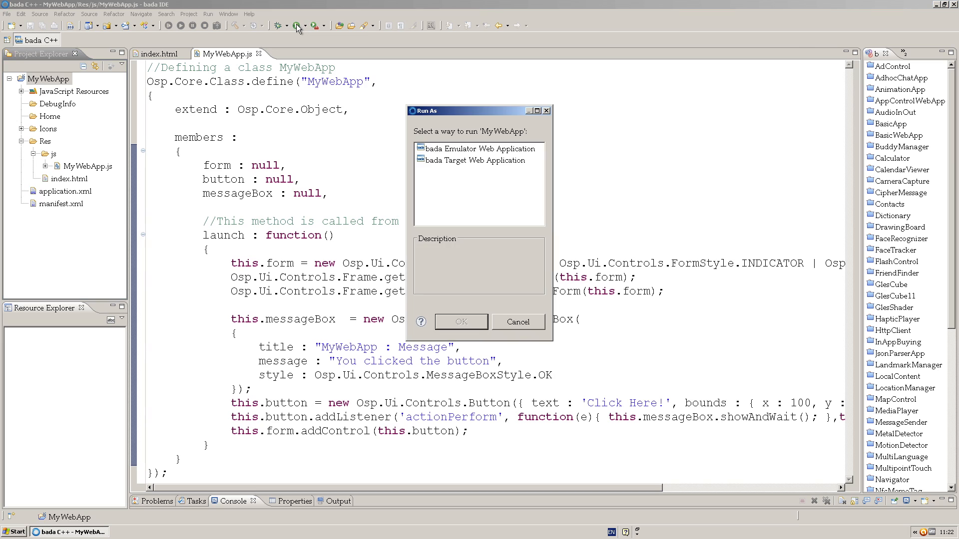
left_click(480, 148)
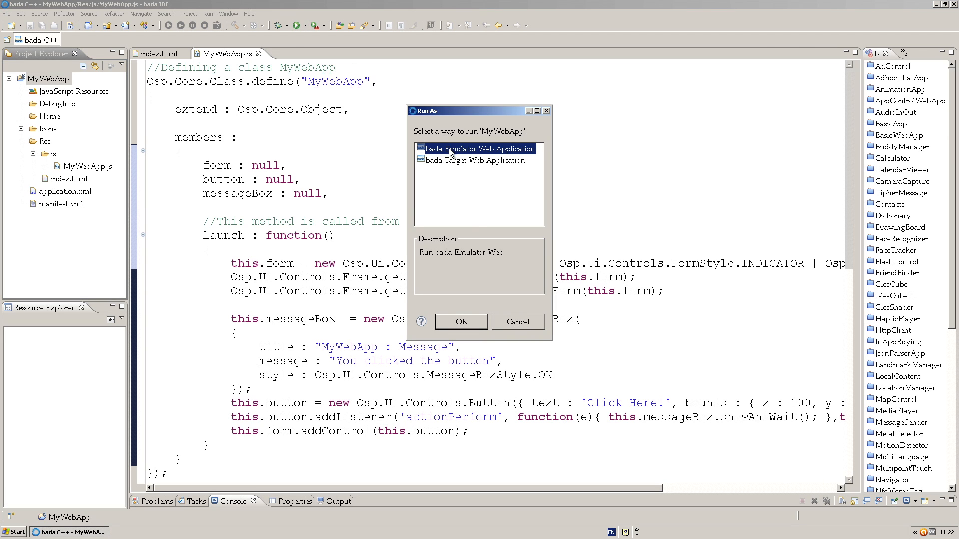
left_click(461, 321)
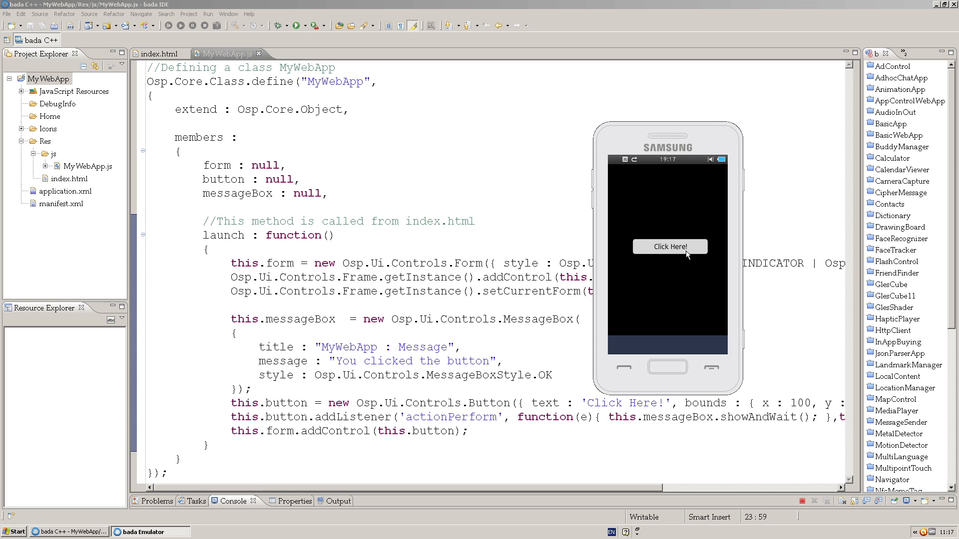
Tap Click Here! to show and dismiss the 'You clicked the button' message.
left_click(669, 247)
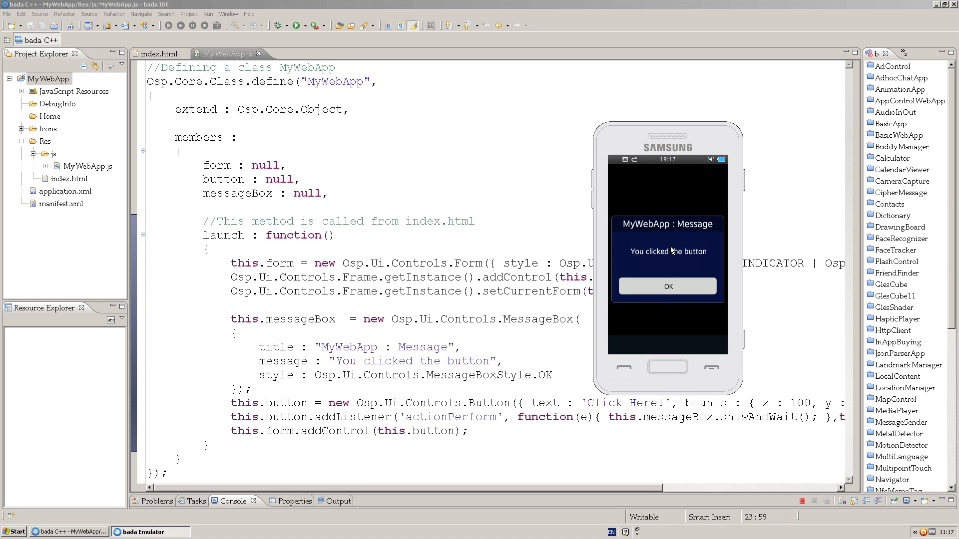
mouse_move(677, 288)
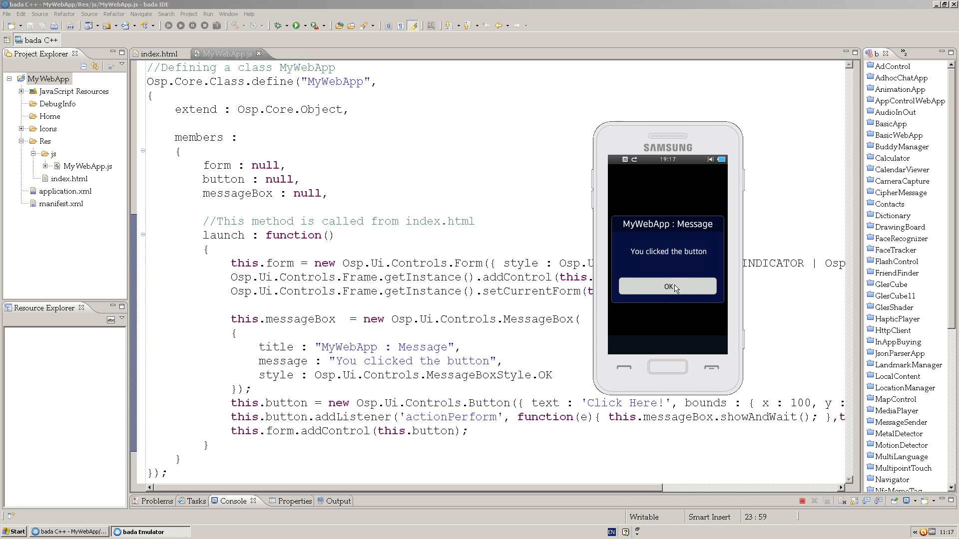
left_click(667, 287)
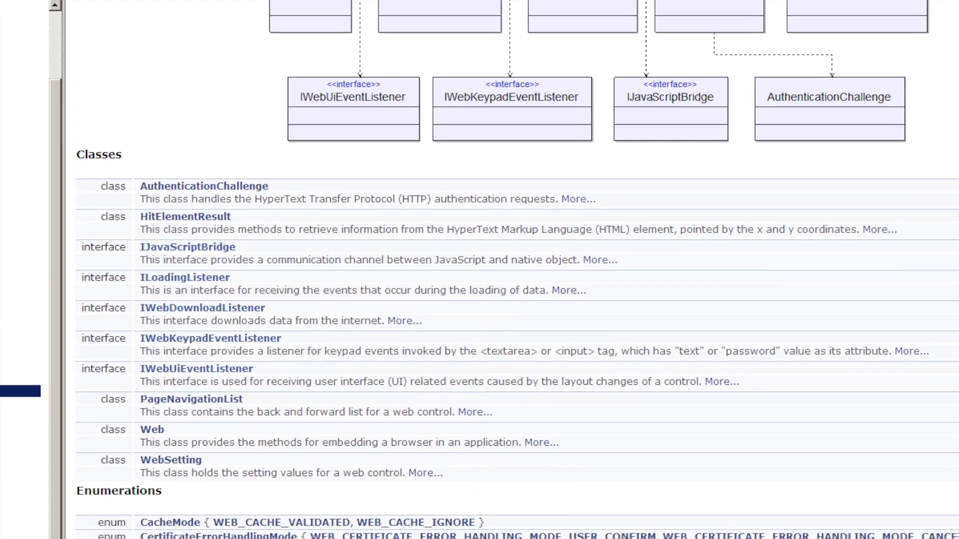
Navigate from the Web namespace class list to the Osp::Web::Json reference page.
left_click(71, 337)
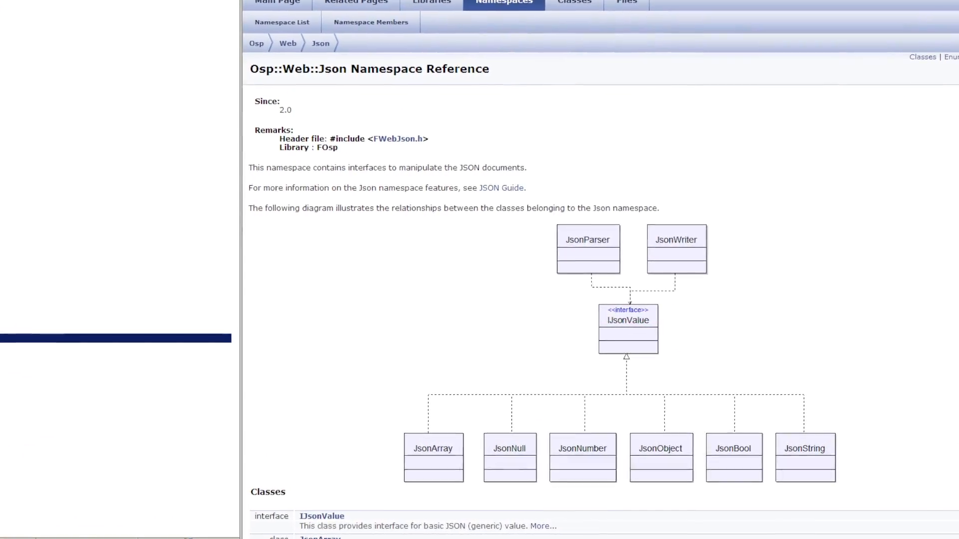
scroll("up", 3)
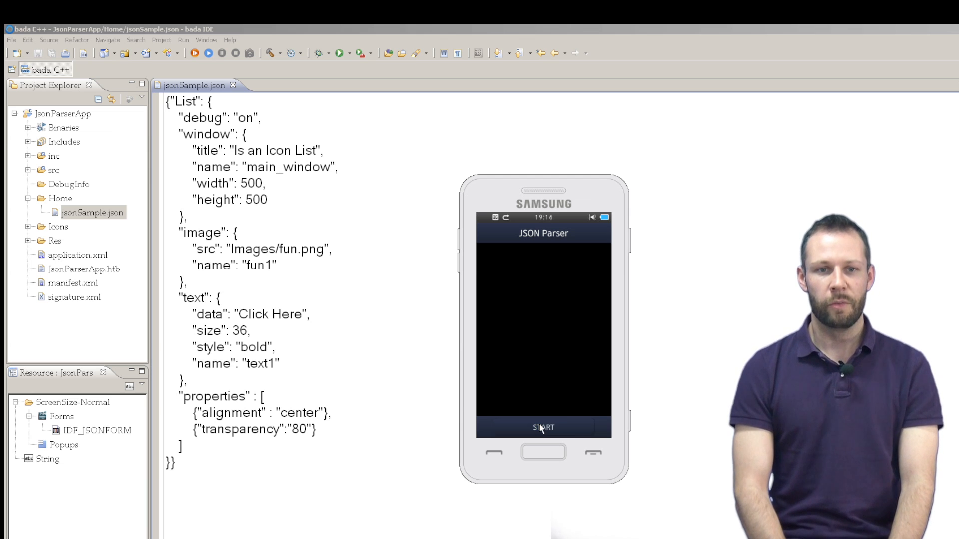
Start the JSON Parser app and browse the parsed keys of jsonSample.json.
left_click(543, 427)
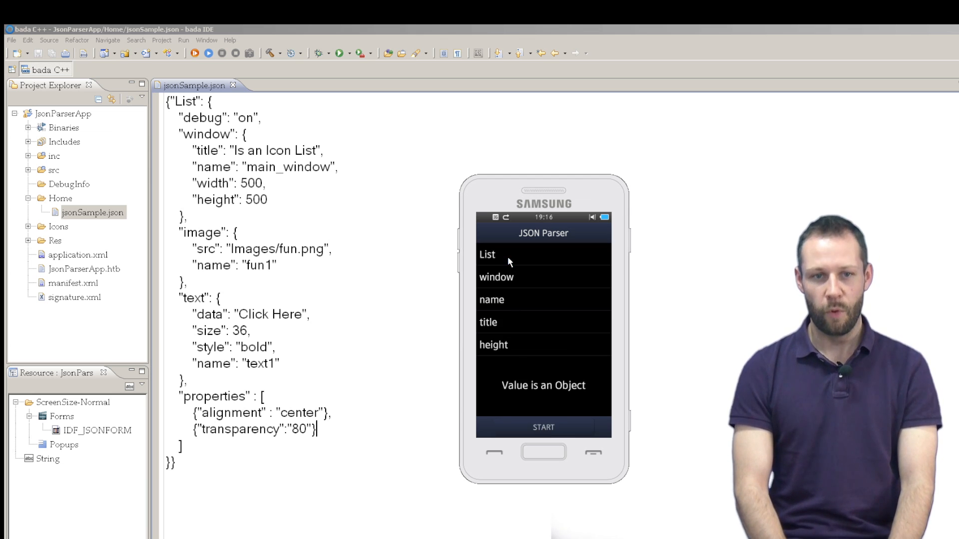
mouse_move(510, 292)
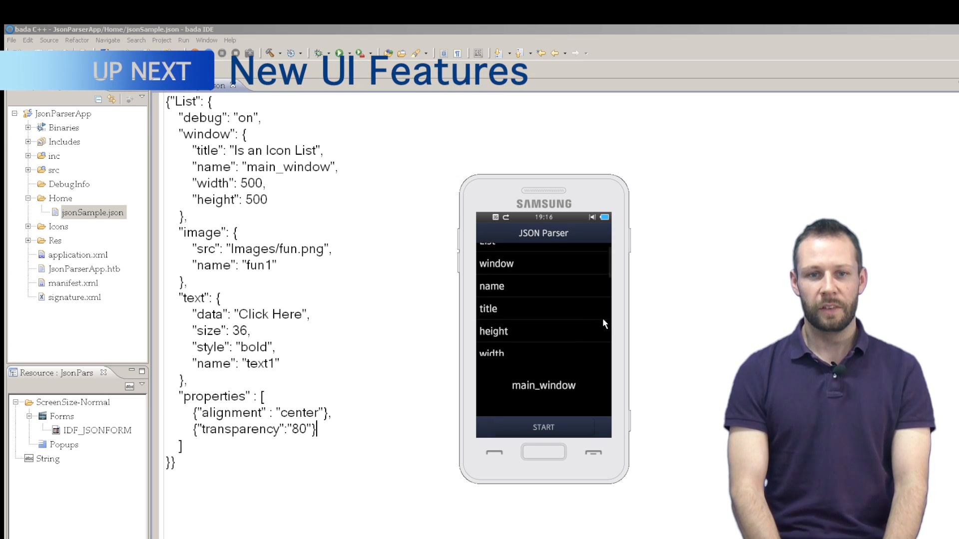
scroll("down", 3)
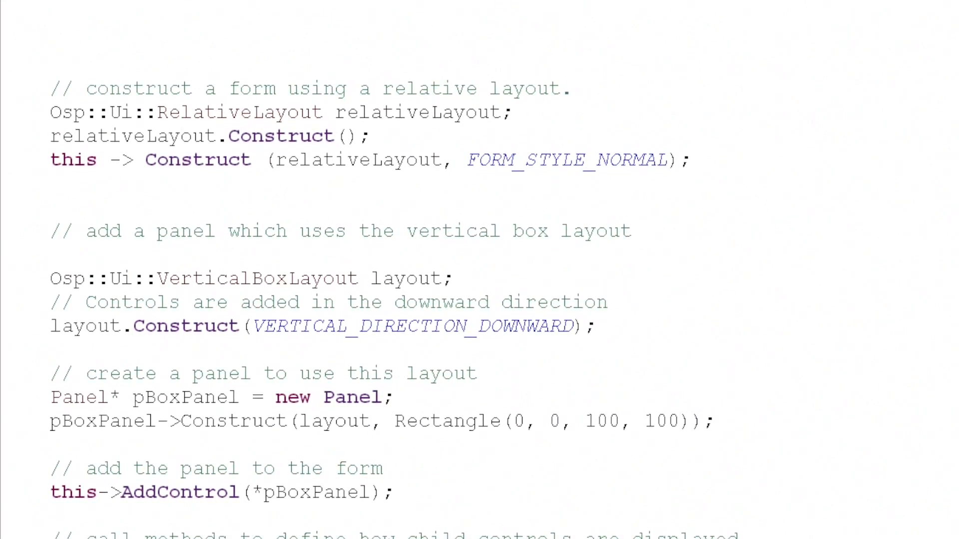
scroll("up", 3)
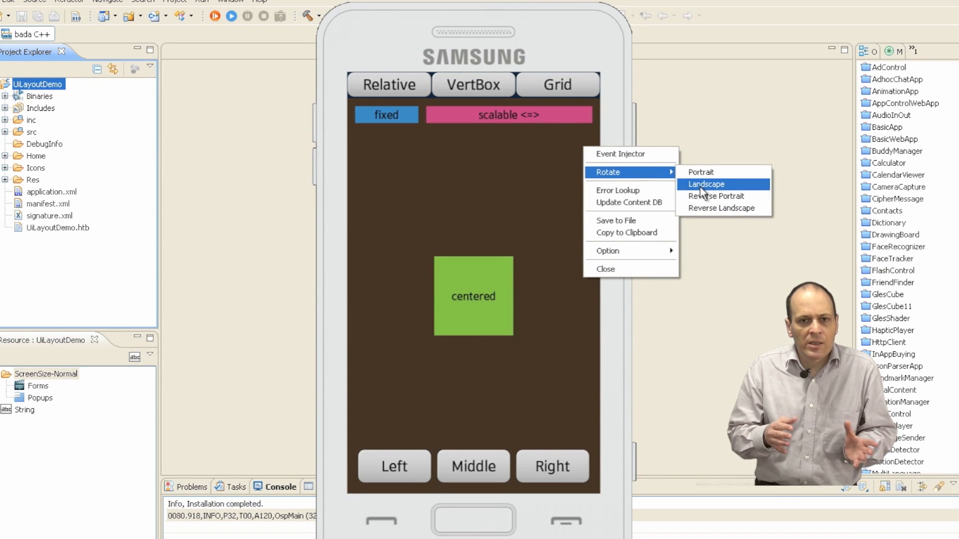
Rotate the Relative layout demo to landscape, then the VertBox layout too.
left_click(706, 184)
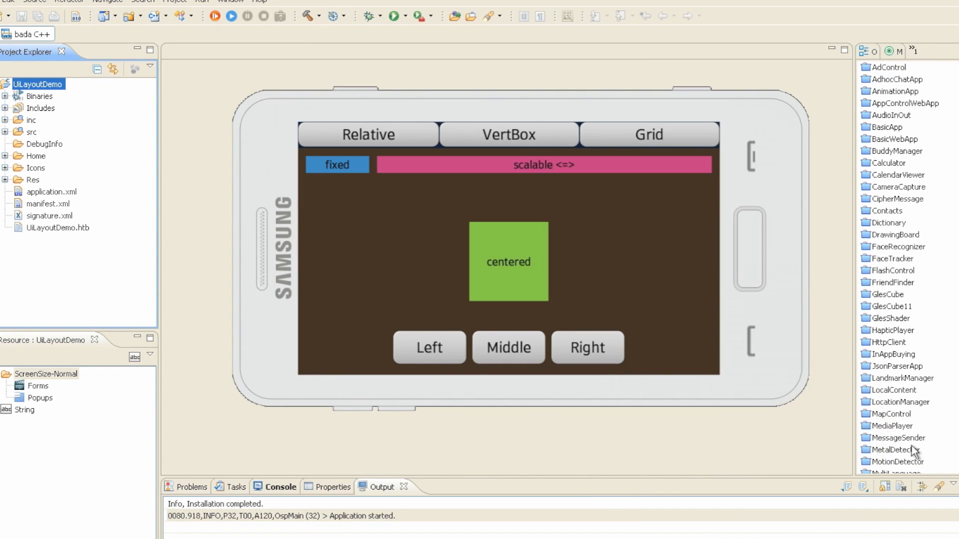
left_click(508, 134)
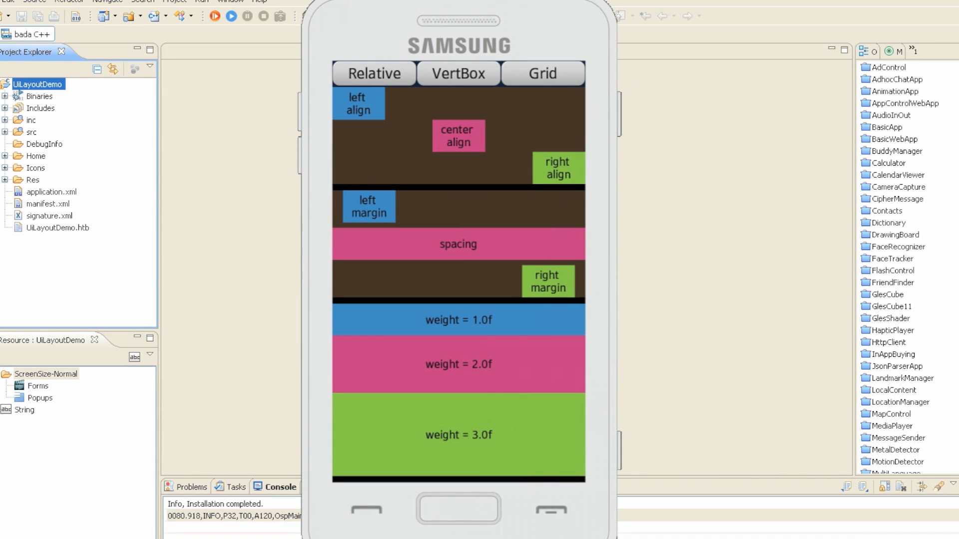
mouse_move(625, 170)
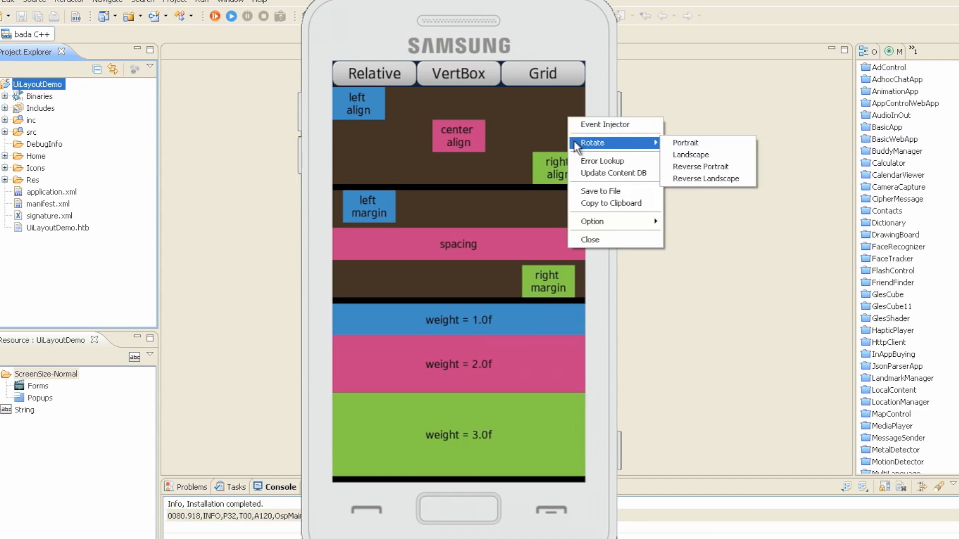
mouse_move(690, 154)
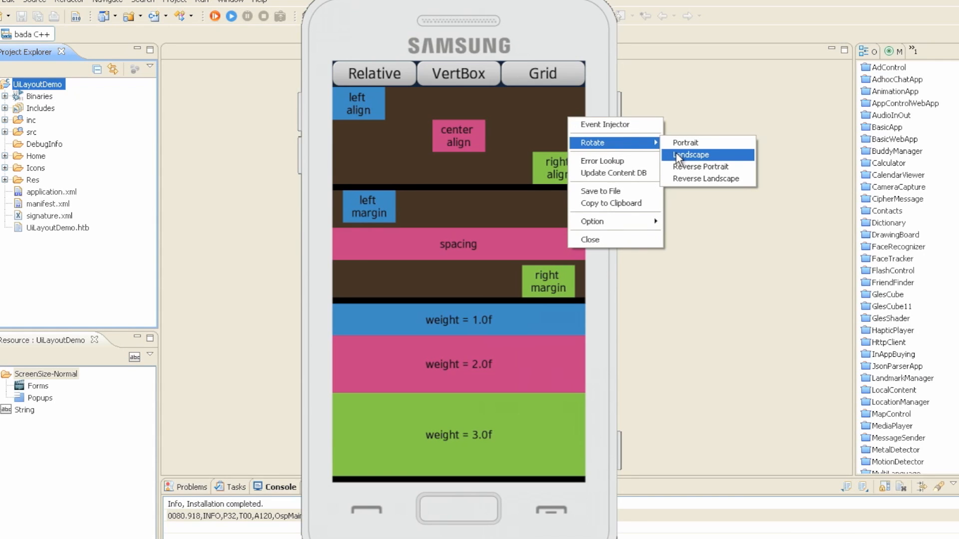
left_click(691, 154)
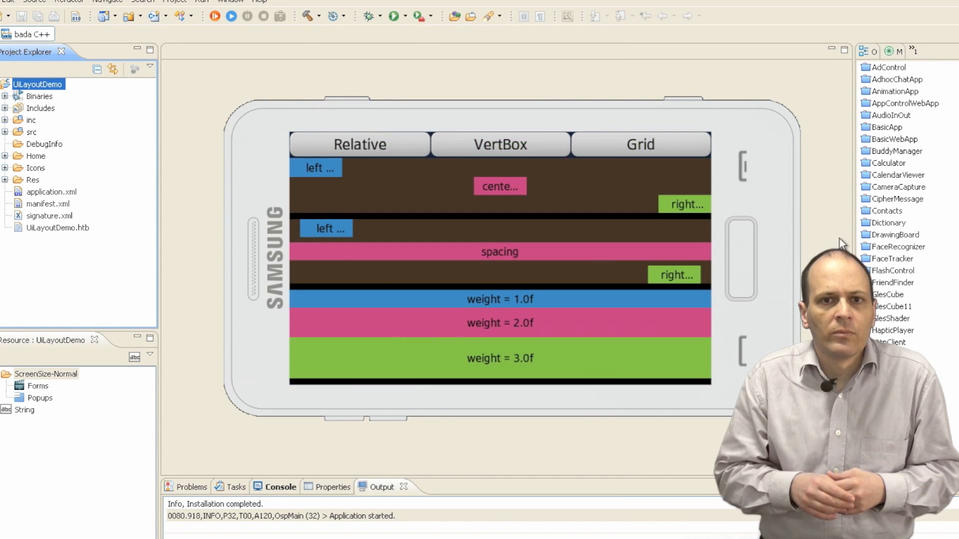
Rotate the Grid layout demo to landscape.
left_click(639, 144)
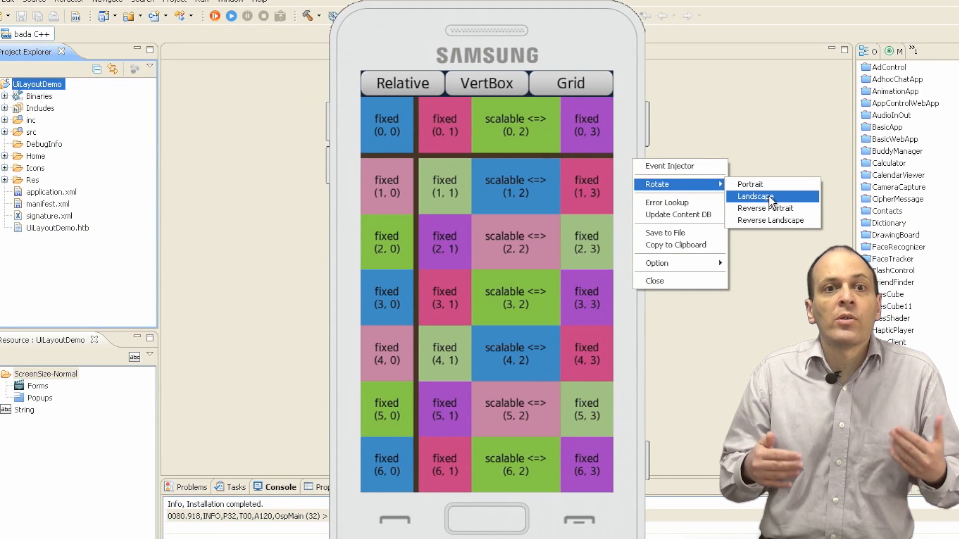
left_click(756, 197)
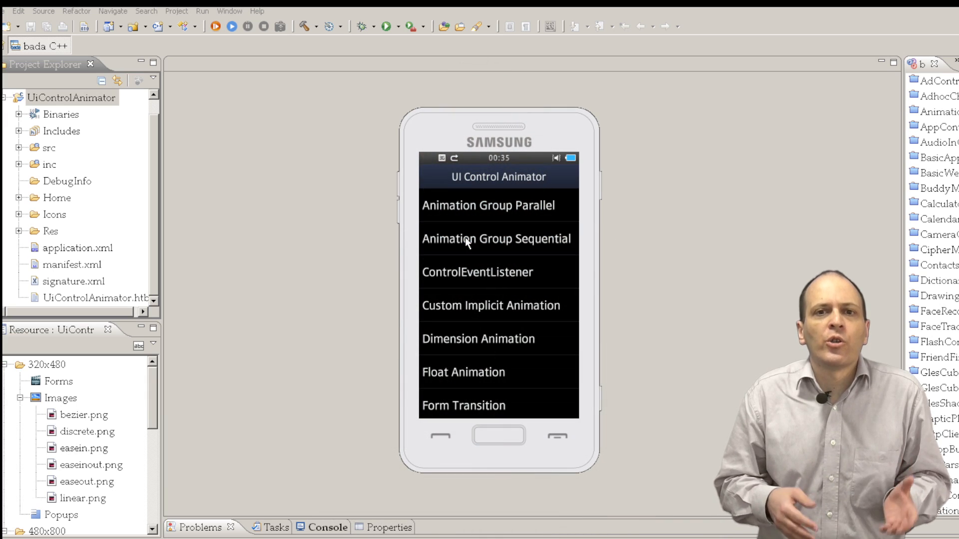
Play the Animation Group Sequential demo in the UI Control Animator app.
left_click(497, 239)
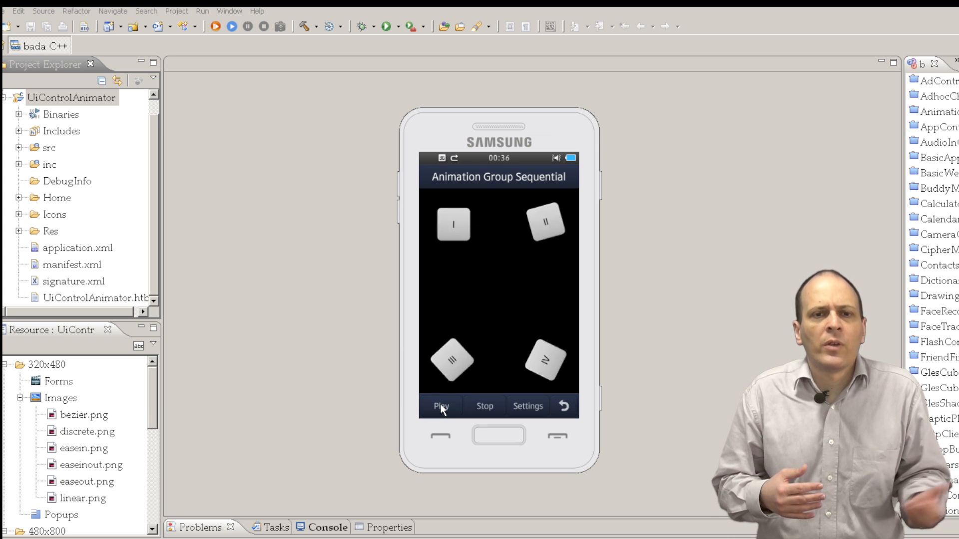
left_click(440, 405)
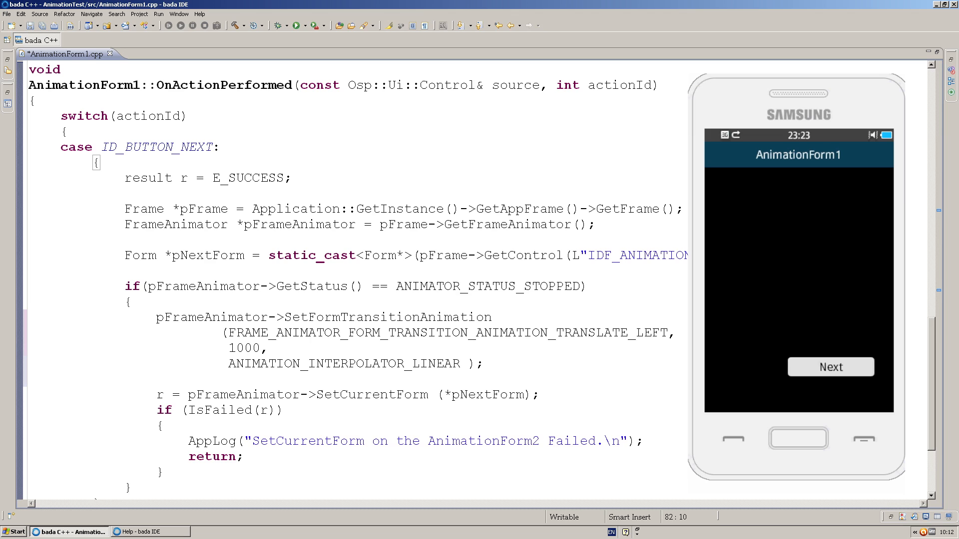
left_click(830, 366)
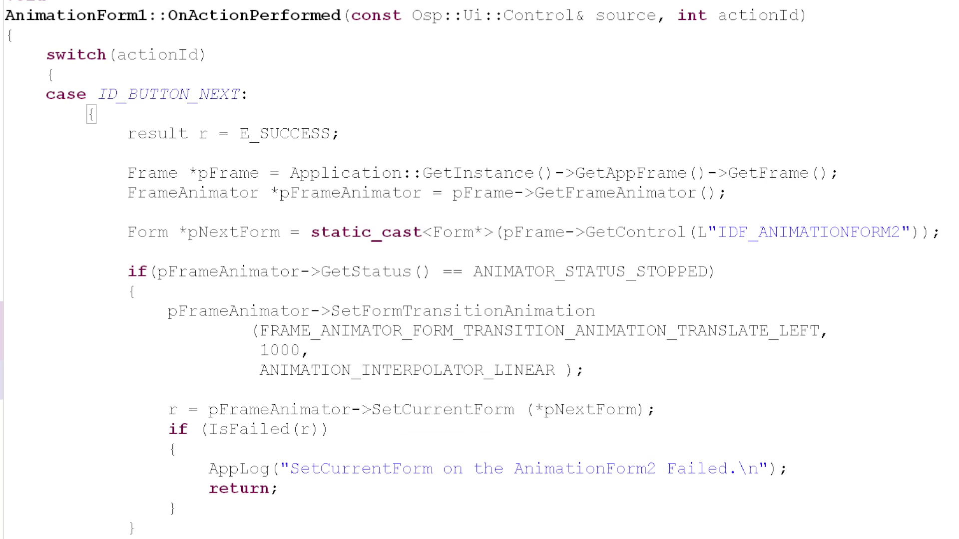
Replace TRANSLATE_LEFT with ZOOM_IN in SetFormTransitionAnimation and trigger the zoom-in transition to the next form.
double_click(584, 333)
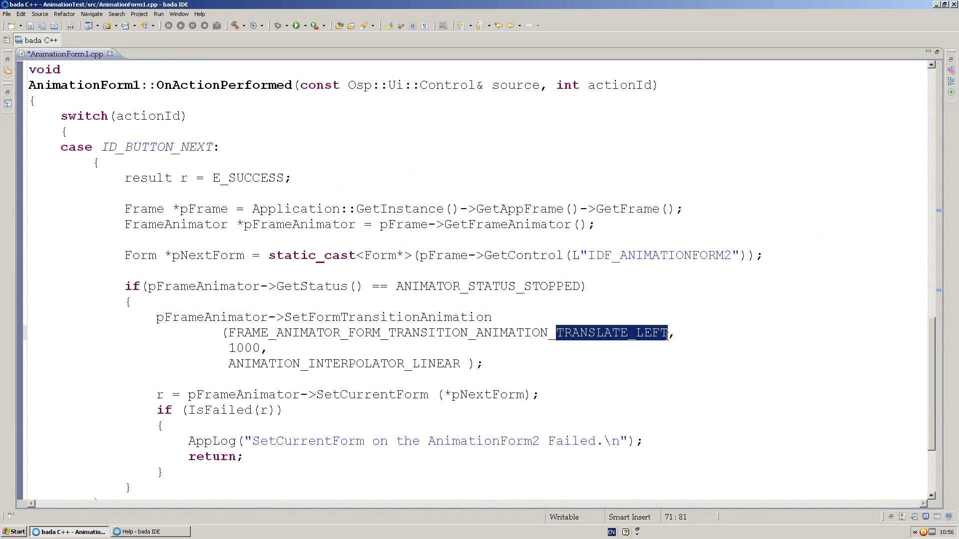
type("ZOOM")
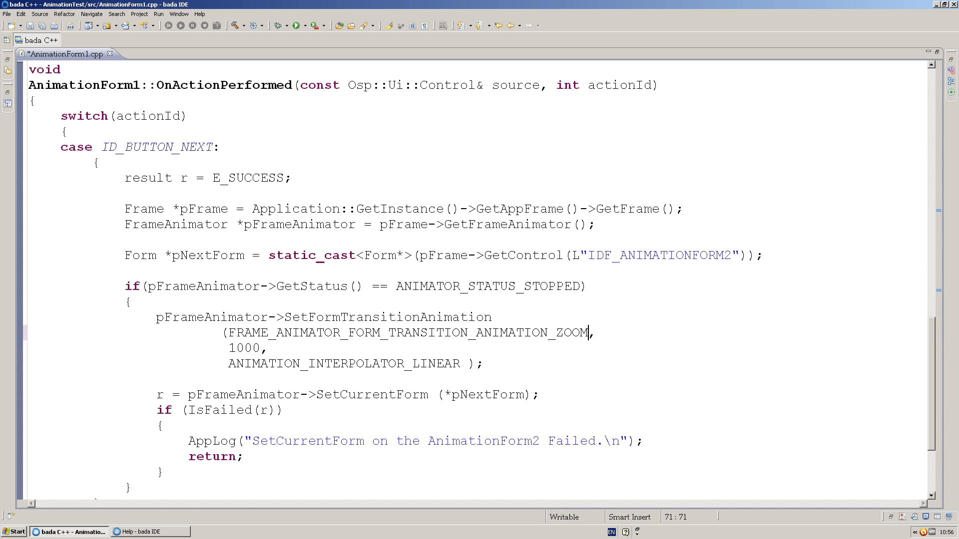
type("_IN")
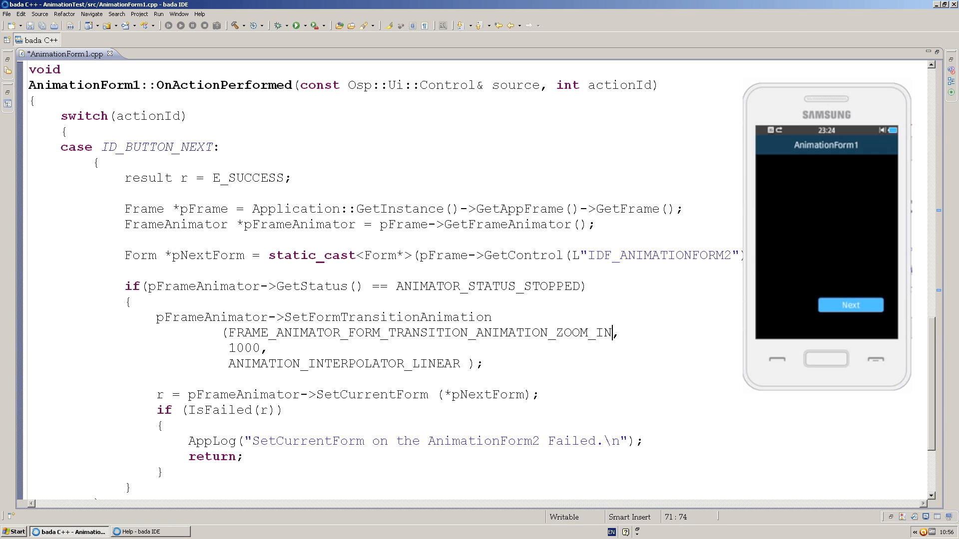
left_click(850, 305)
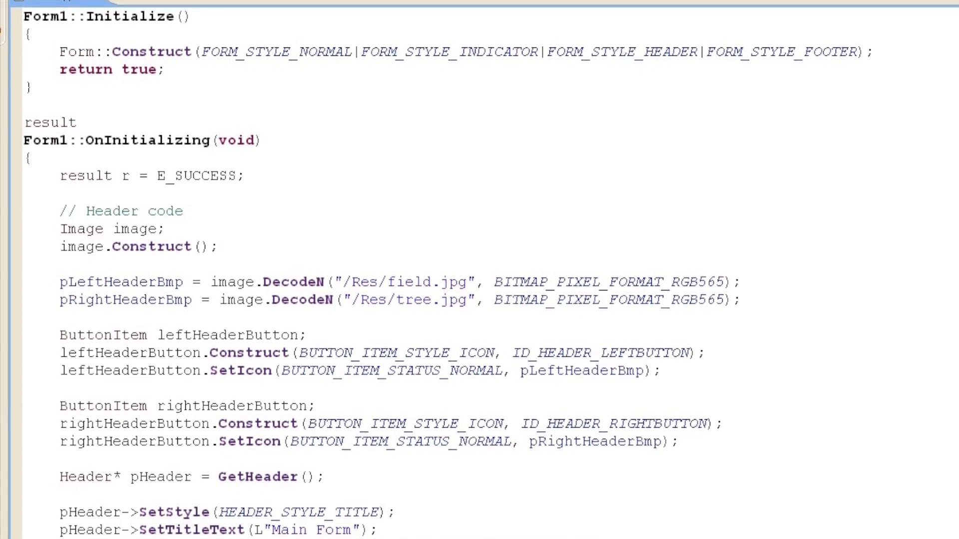
scroll("down", 3)
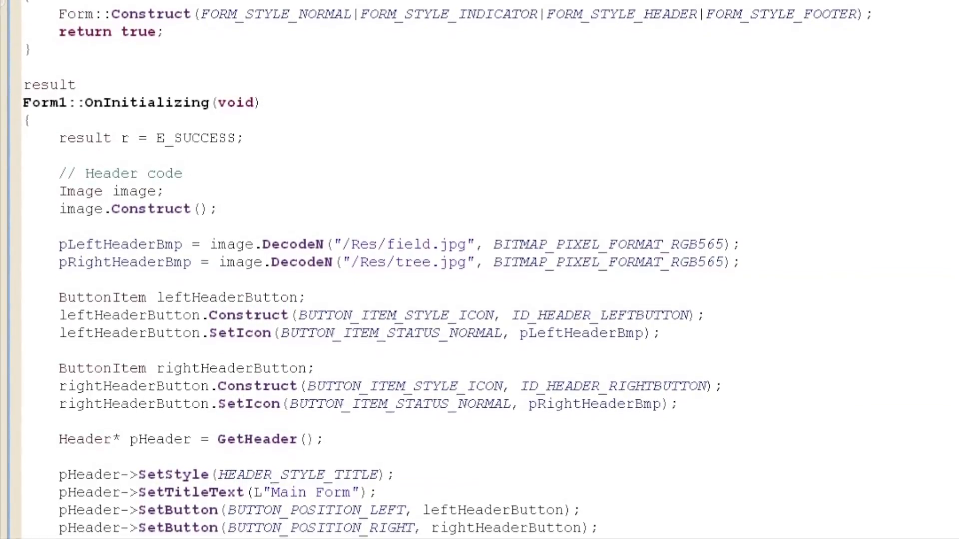
scroll("down", 3)
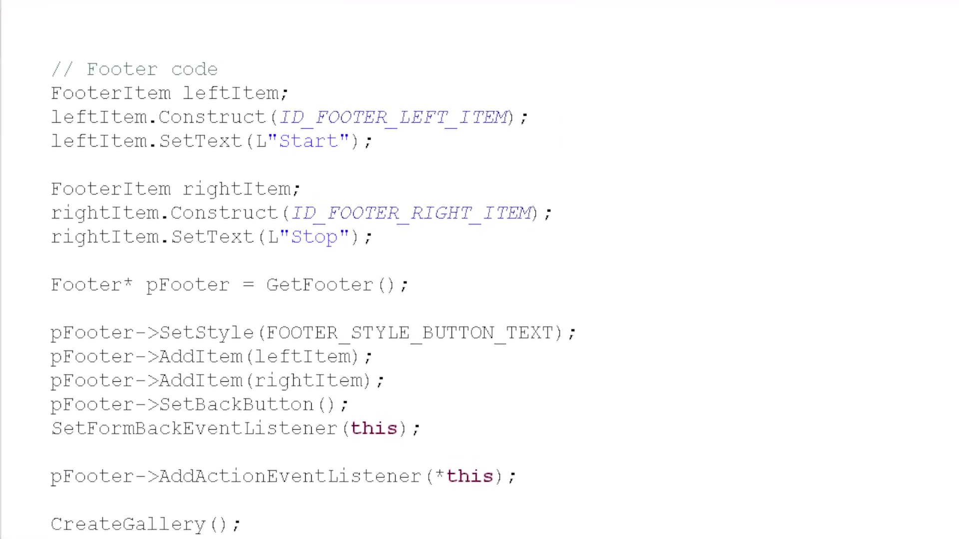
scroll("up", 3)
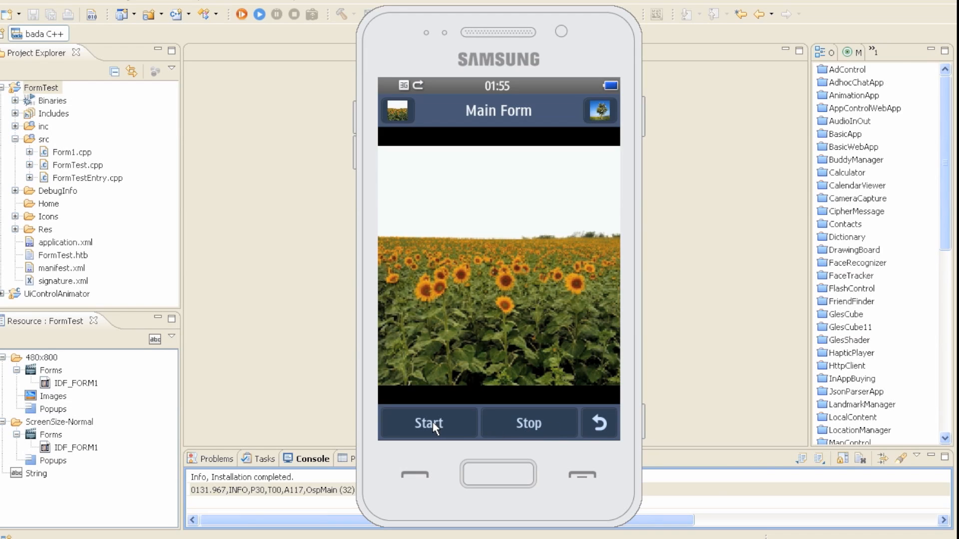
Run the FormTest gallery slideshow so the sunflower photo changes to the tree.
left_click(428, 423)
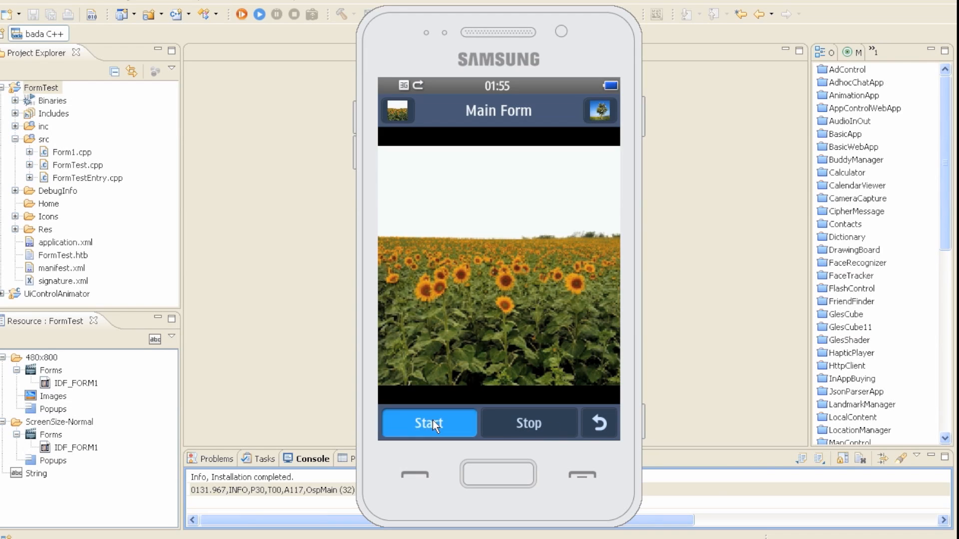
left_click(429, 424)
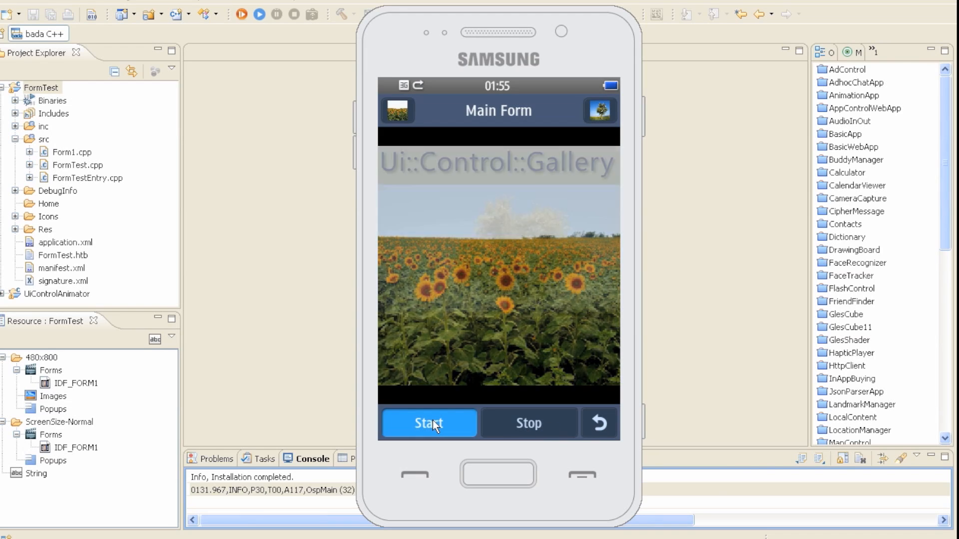
left_click(428, 423)
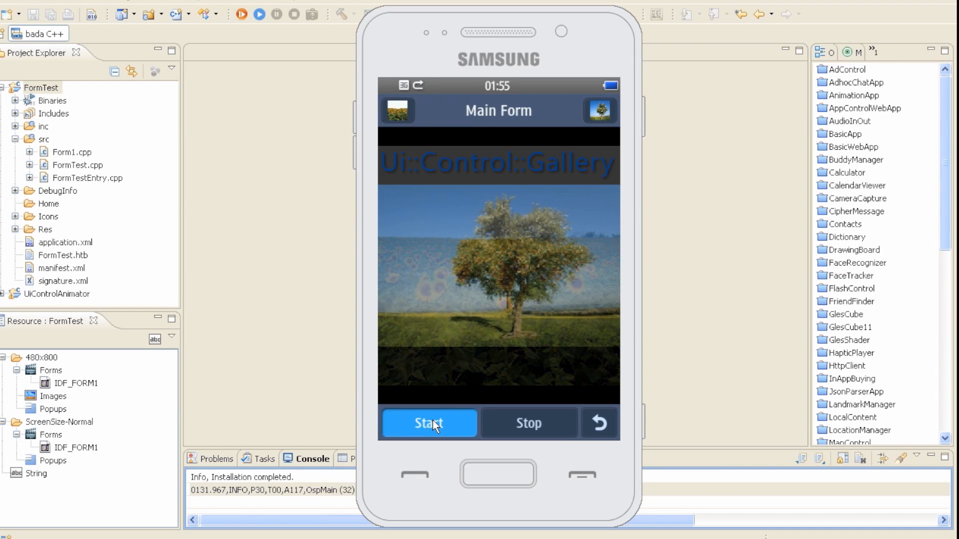
left_click(428, 424)
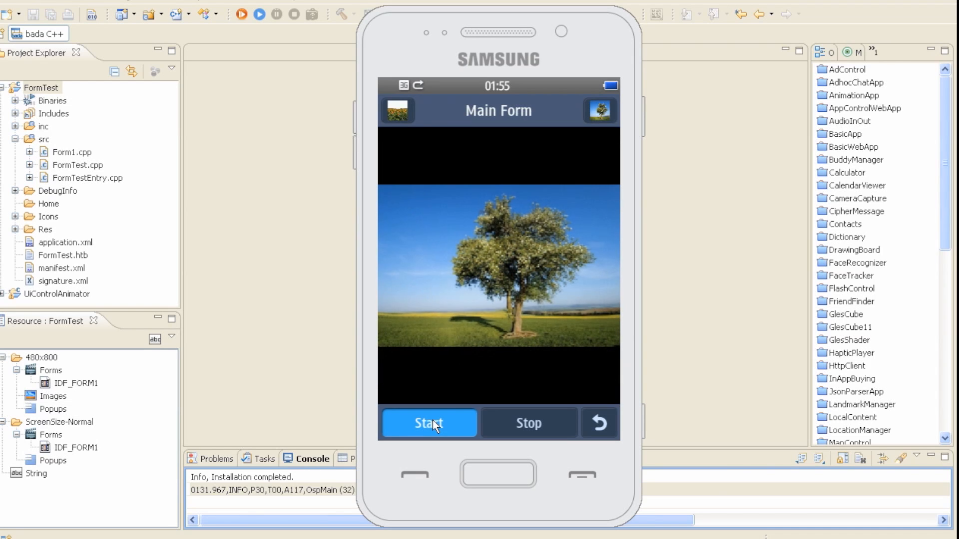
left_click(429, 423)
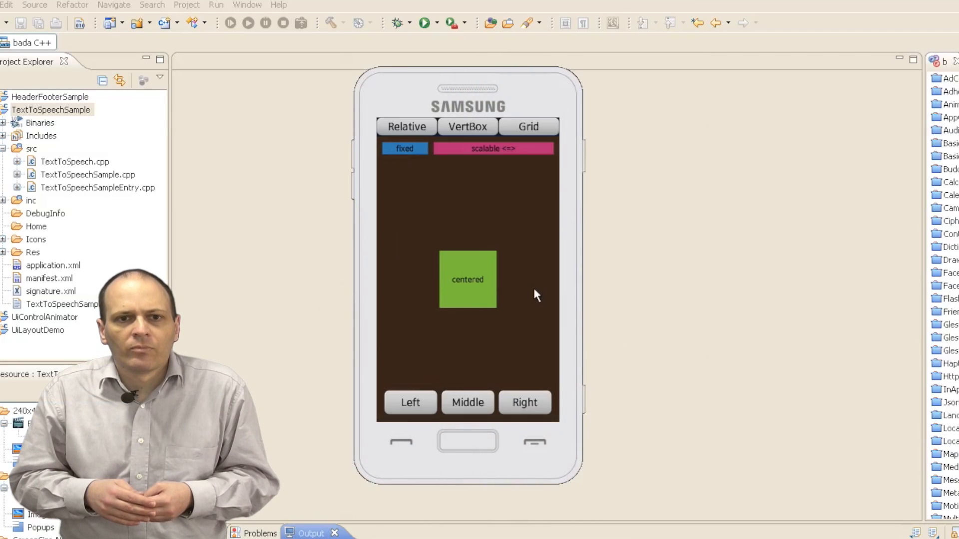
Browse the emulated phone's task manager and Settings app.
left_click(468, 440)
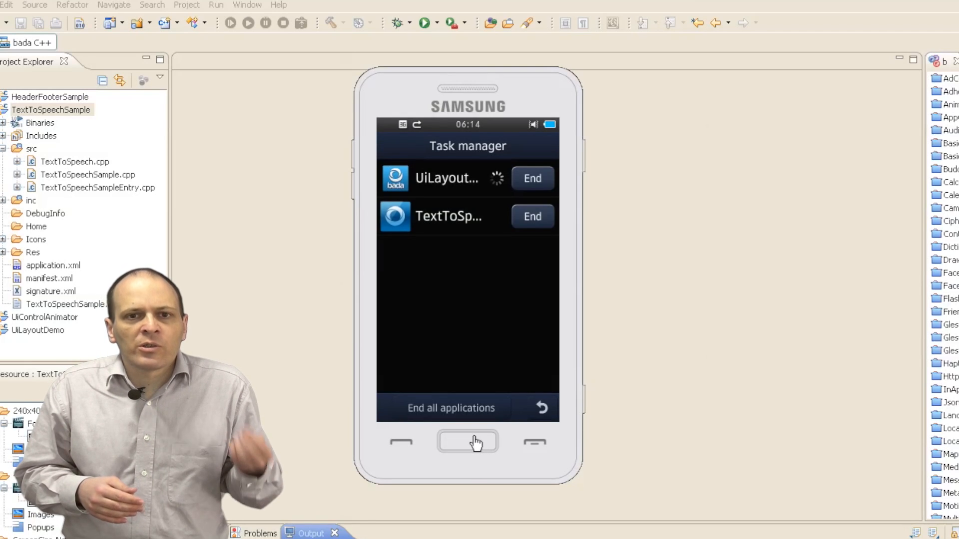
left_click(467, 442)
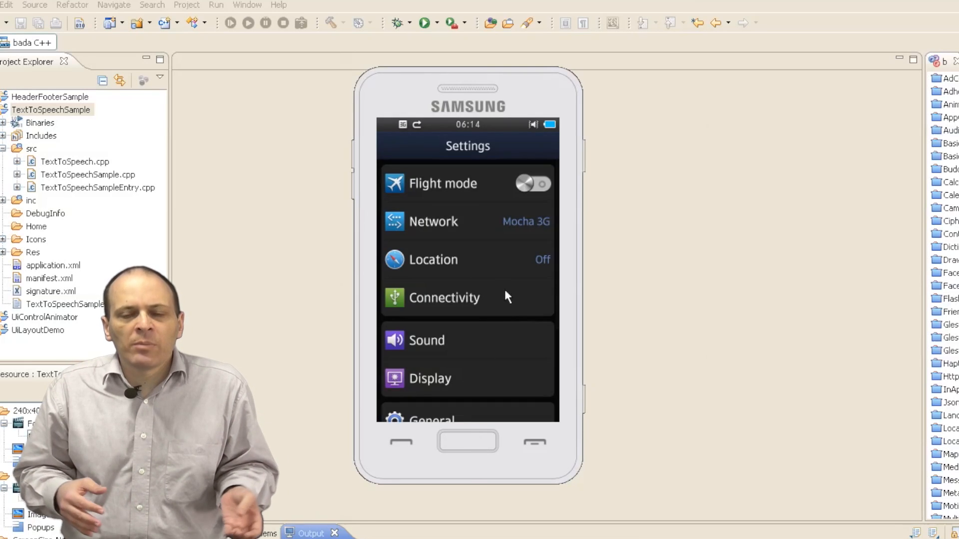
scroll("down", 3)
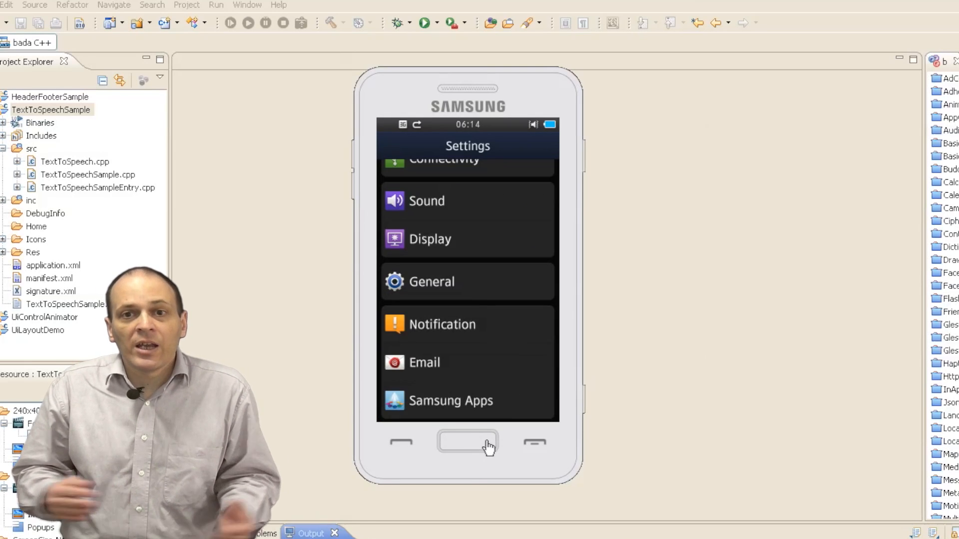
left_click(467, 443)
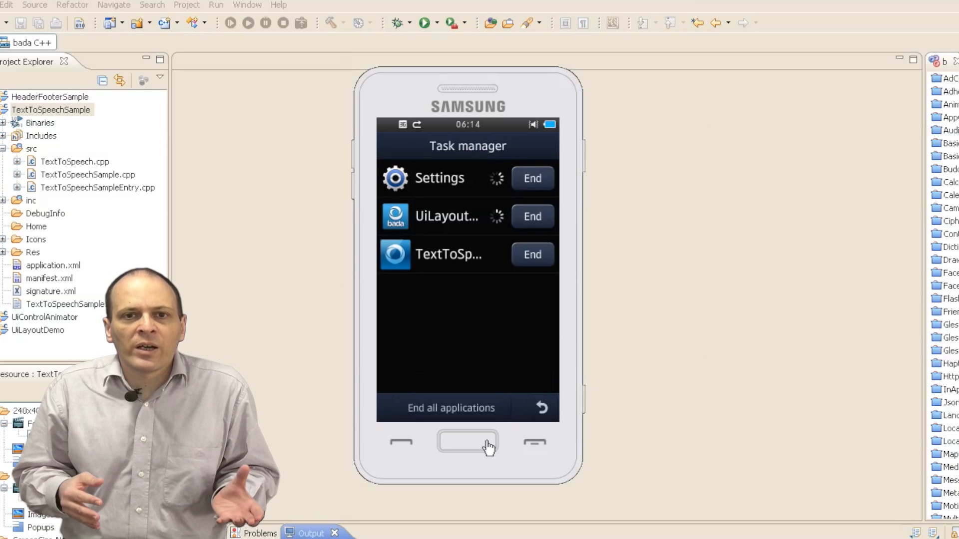
left_click(531, 255)
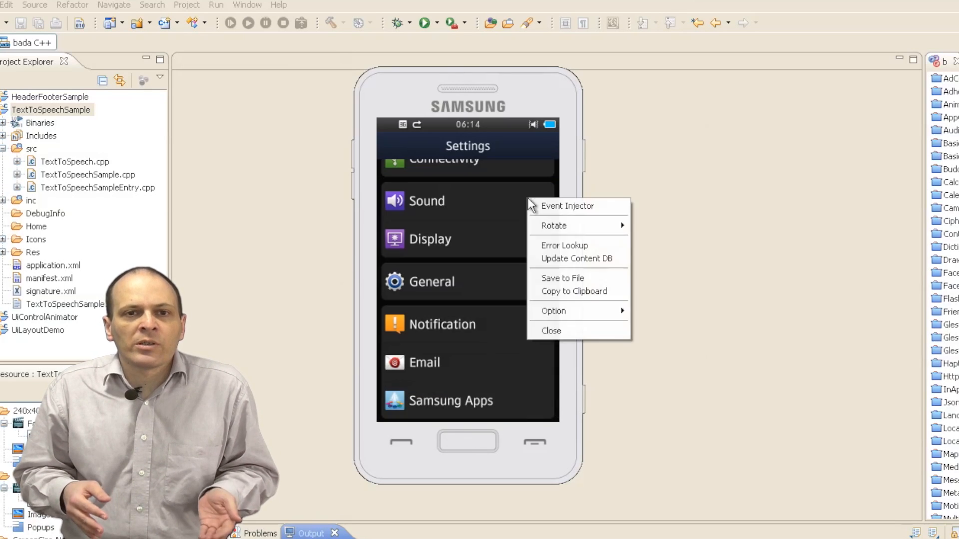
Look through the Event Injector's Device, NFC and NDEF pages, then close it.
left_click(568, 206)
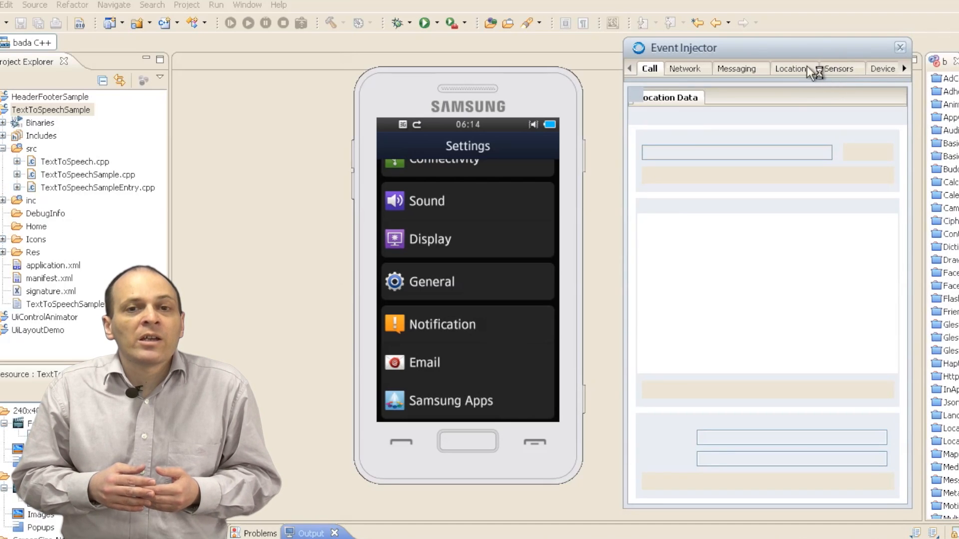
left_click(858, 69)
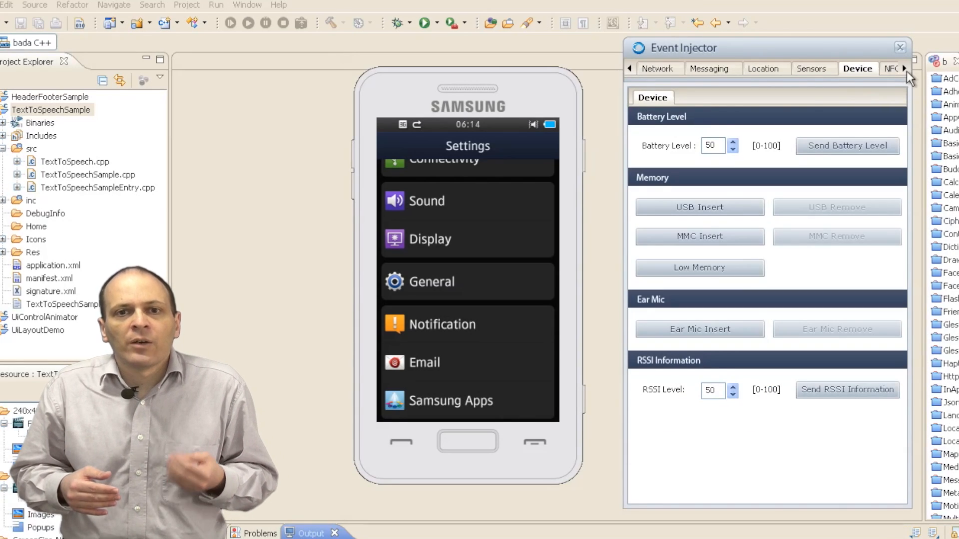
left_click(845, 68)
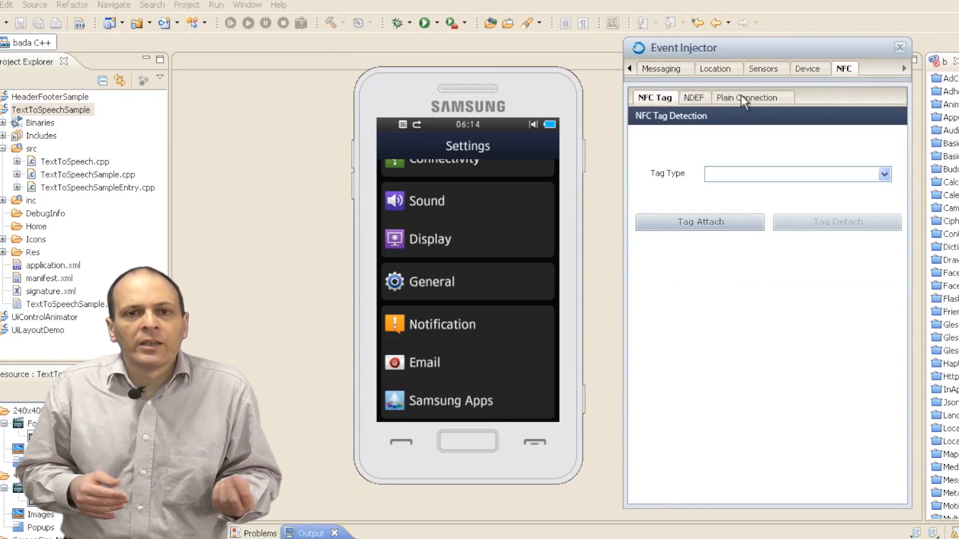
left_click(694, 97)
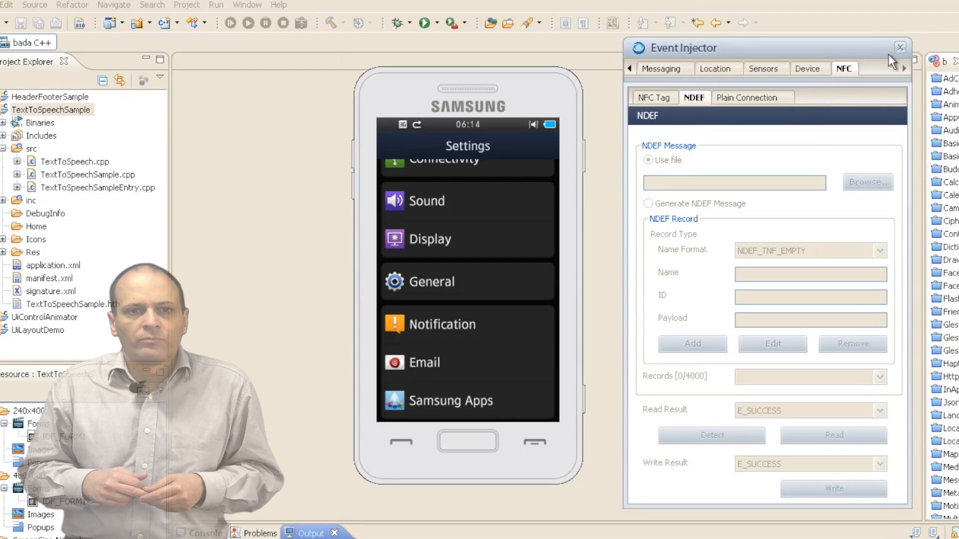
left_click(900, 47)
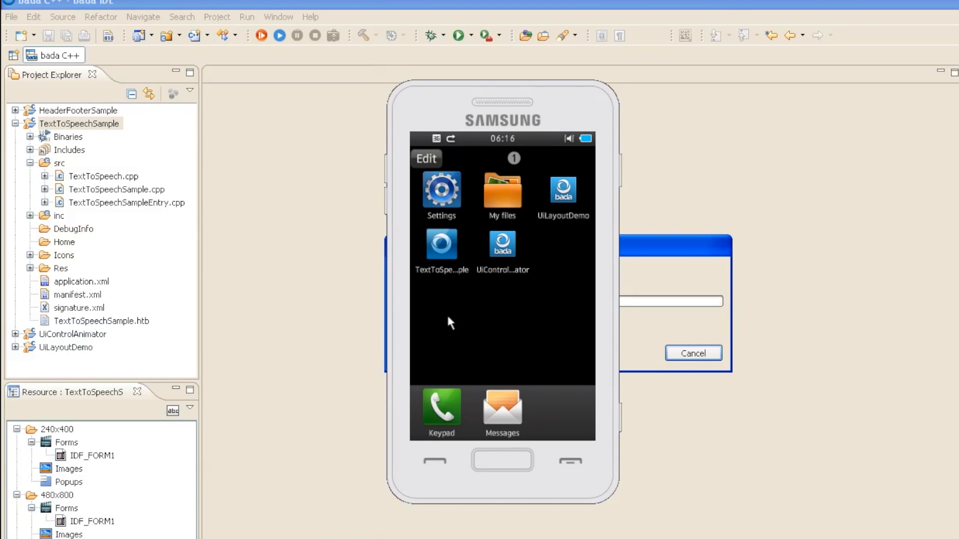
Return the emulator to its home screen of installed apps, including TextToSpeechSample.
left_click(692, 352)
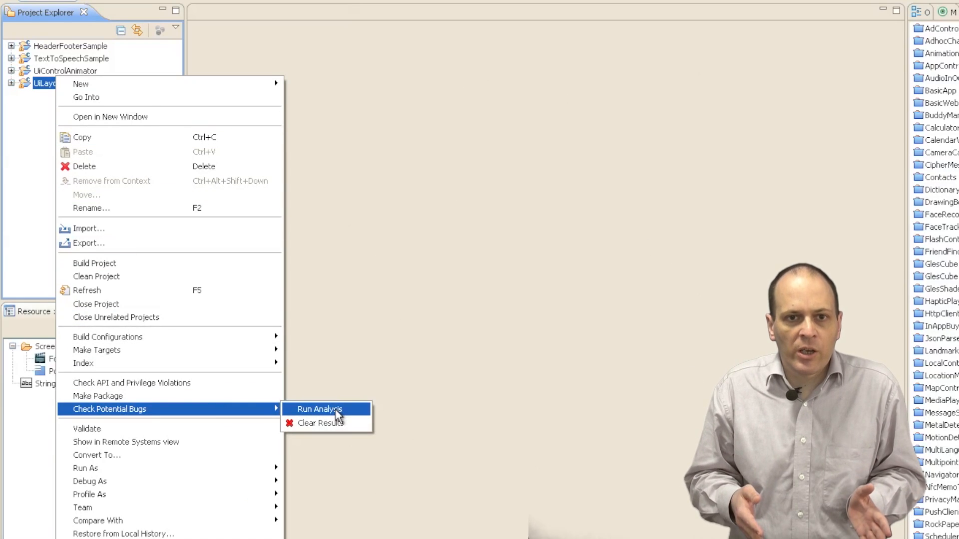
Run the potential-bug analysis on UiLayoutDemo and inspect a reported Memory Leak trace.
left_click(319, 409)
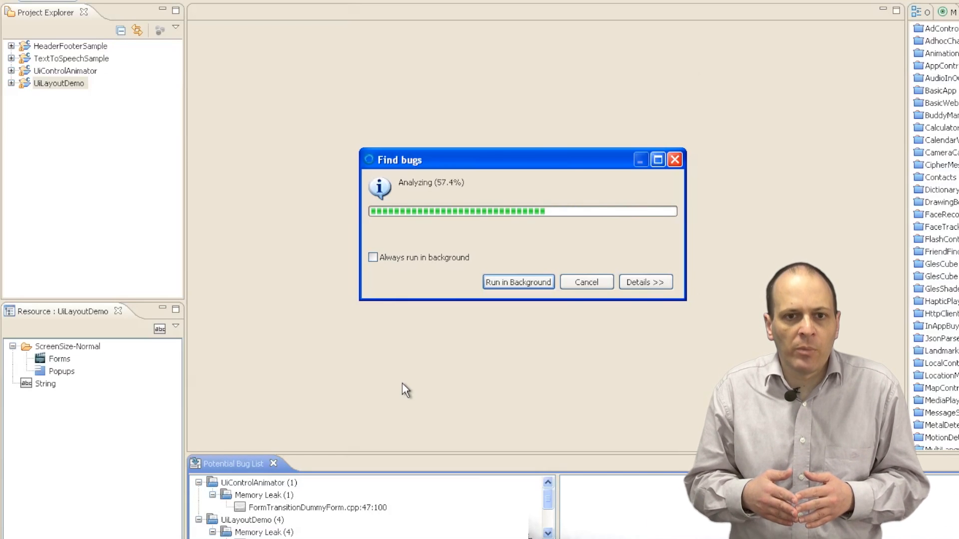
left_click(585, 281)
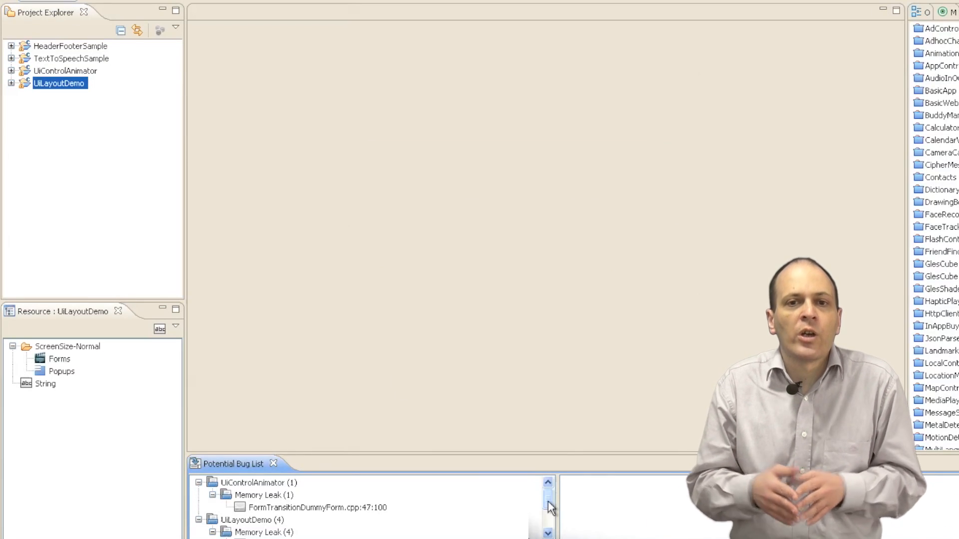
scroll("down", 3)
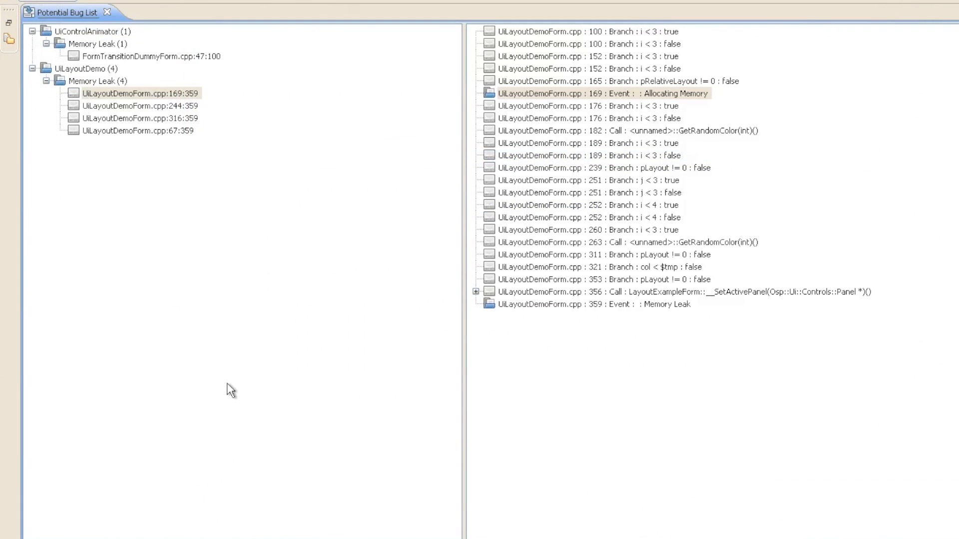
right_click(73, 61)
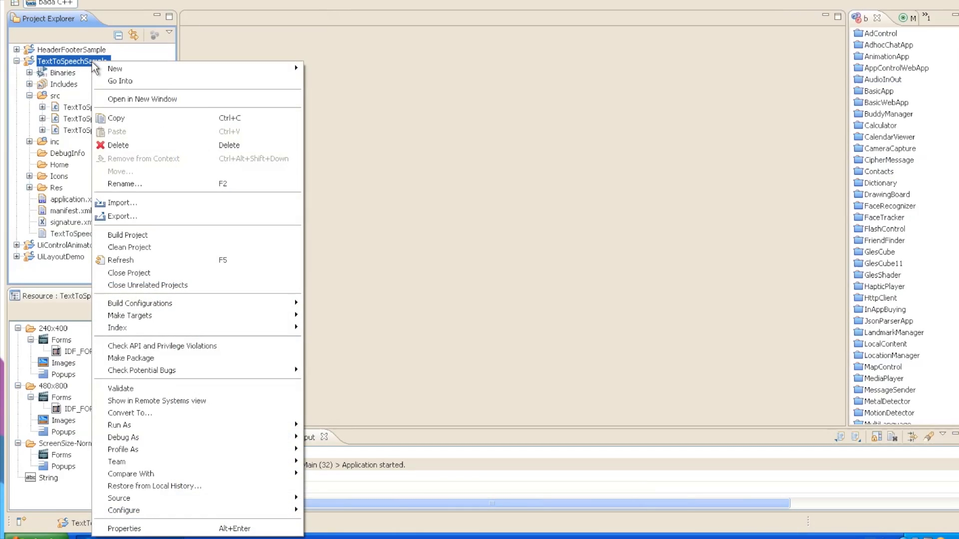
Review TextToSpeechSample's C++ compiler debugging and linker miscellaneous settings, confirming profiling and the profiler library.
left_click(124, 528)
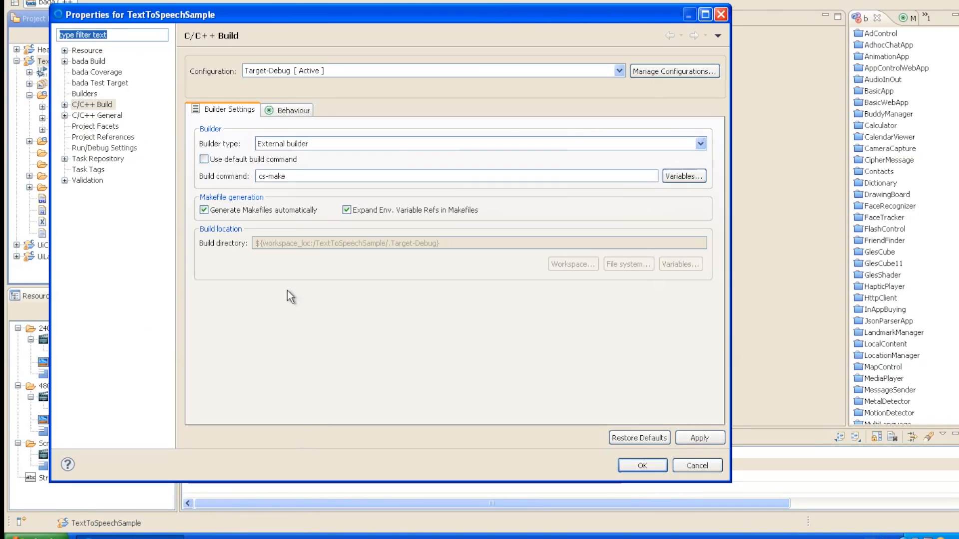
left_click(65, 104)
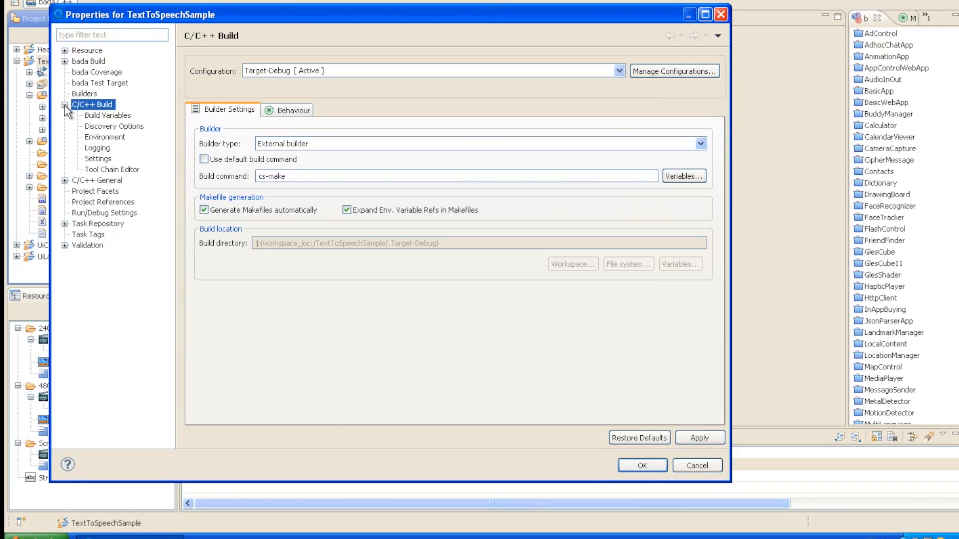
left_click(98, 159)
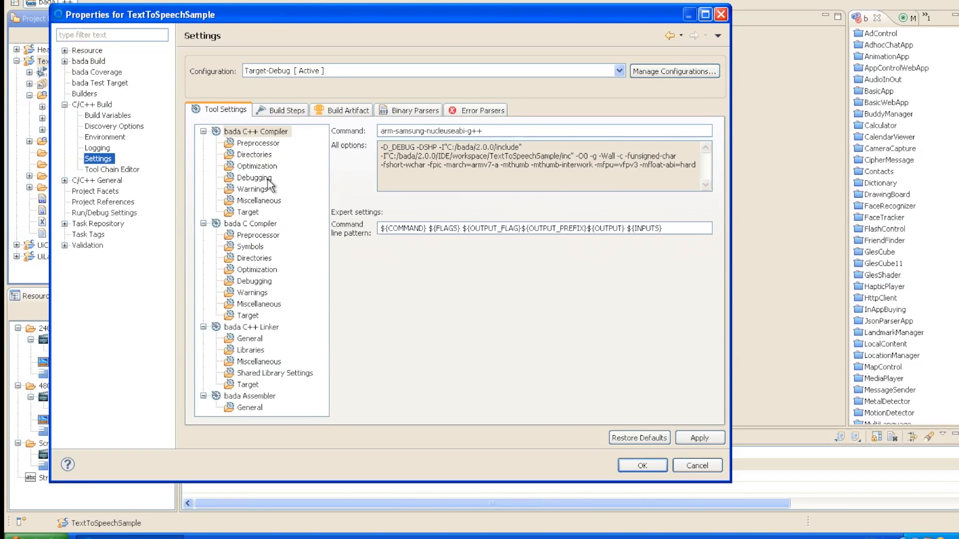
left_click(254, 178)
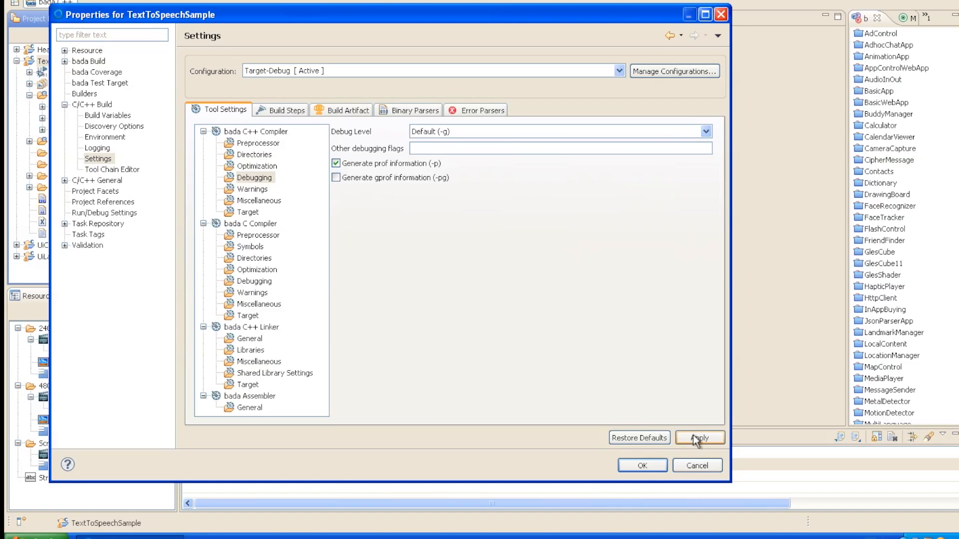
mouse_move(277, 366)
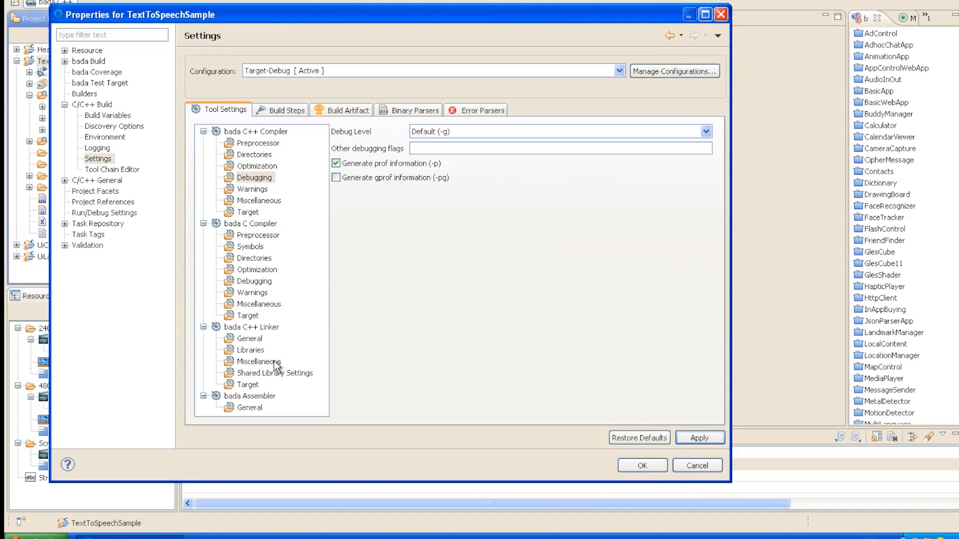
left_click(260, 362)
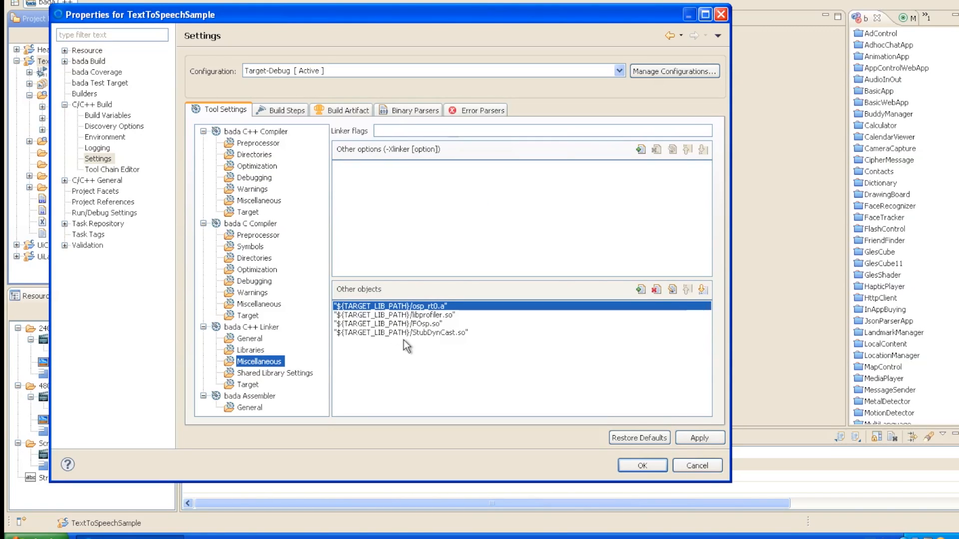
left_click(398, 314)
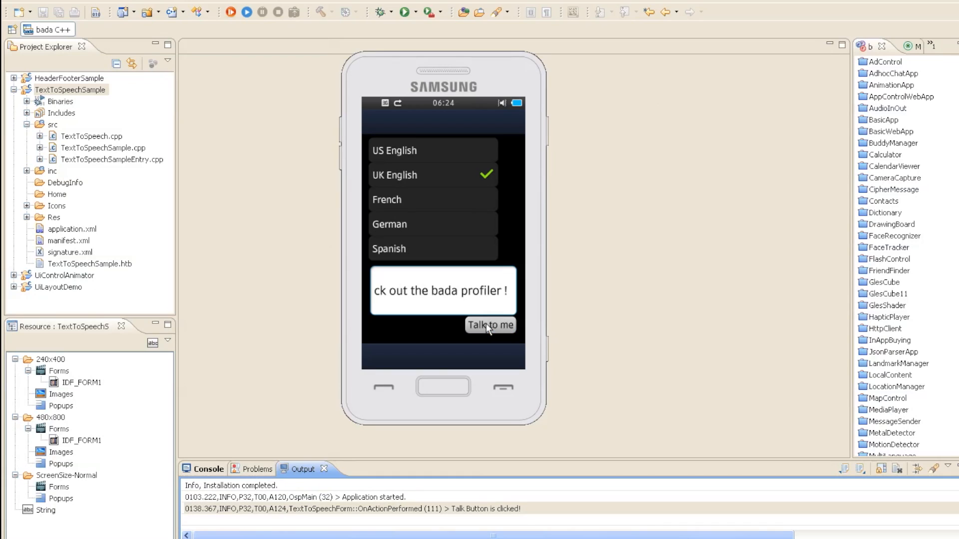
Trigger Talk to me, sort the profile by %Time and expand down to TextToSpeechForm::Initialize().
left_click(504, 389)
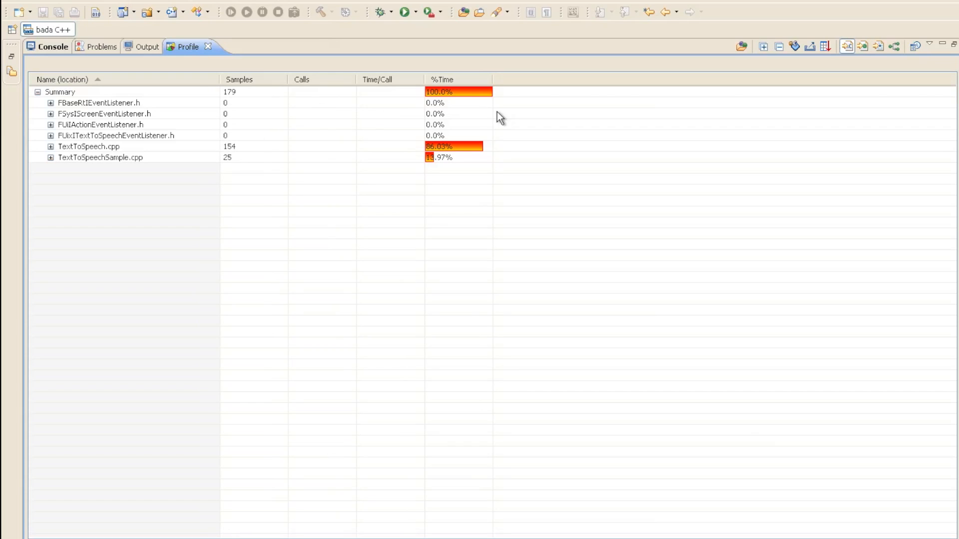
left_click(442, 80)
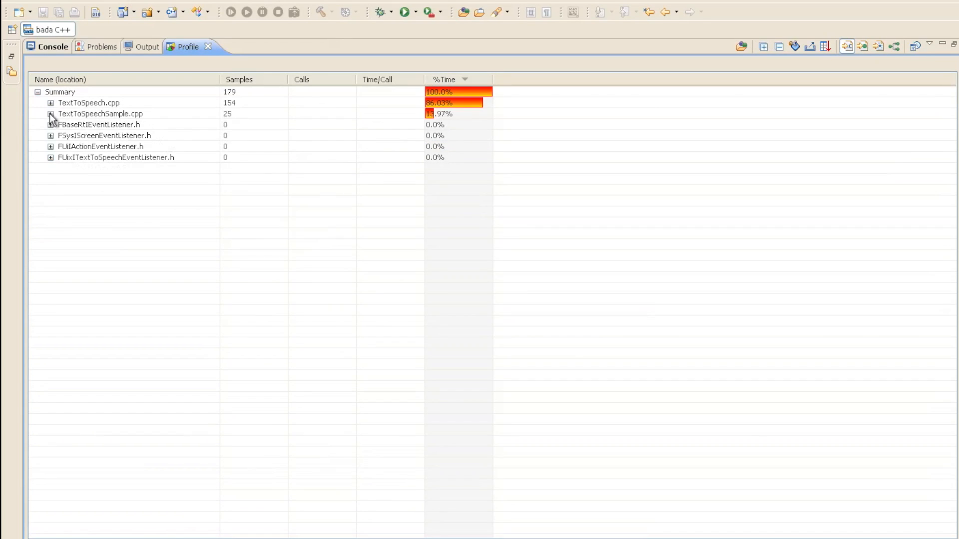
left_click(50, 114)
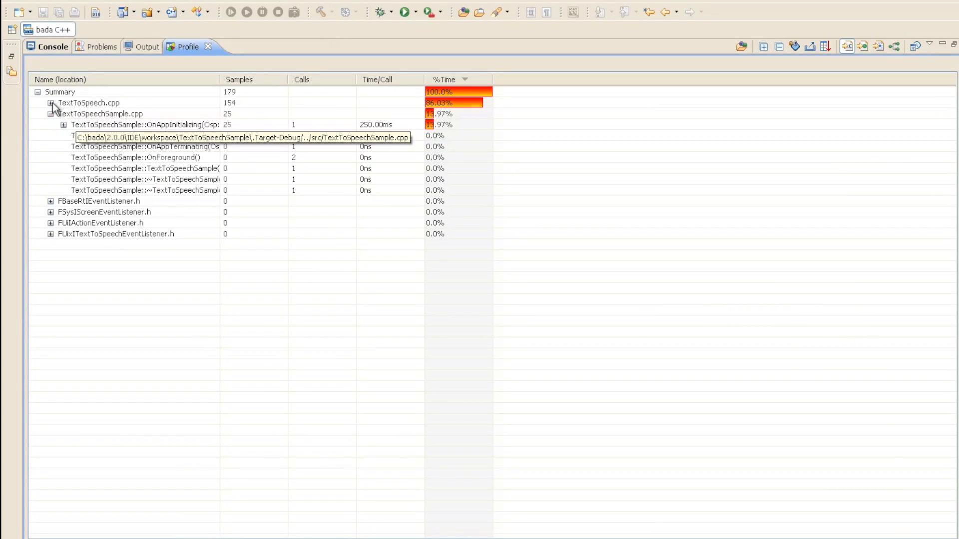
left_click(51, 103)
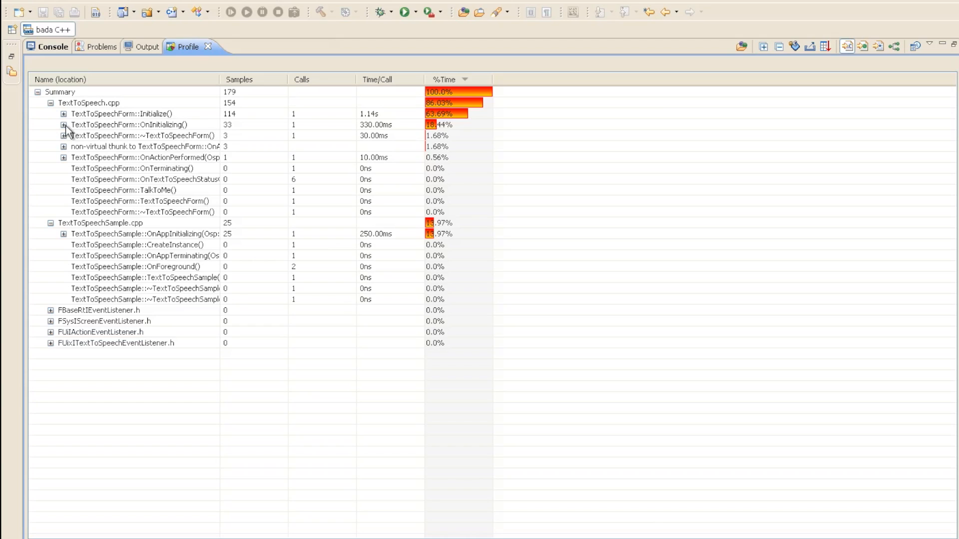
left_click(63, 113)
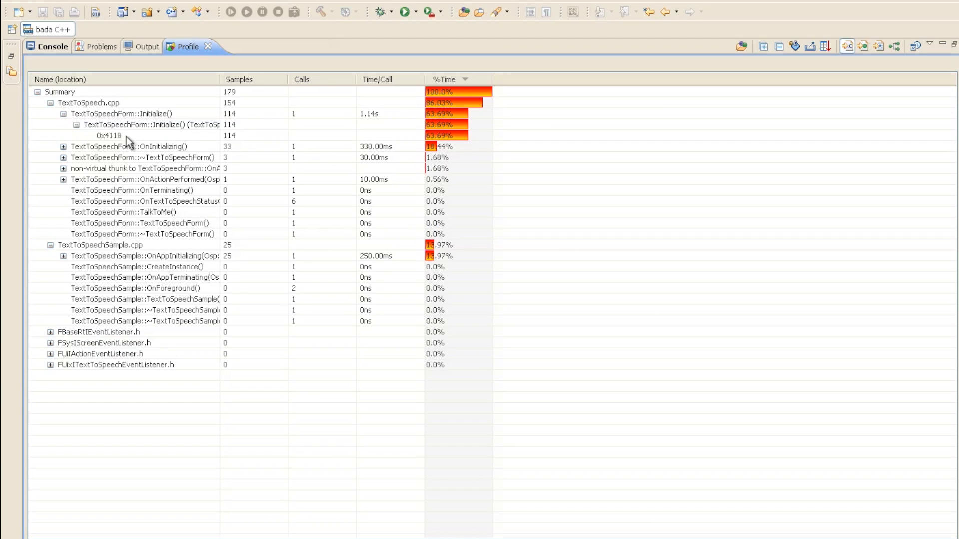
mouse_move(164, 136)
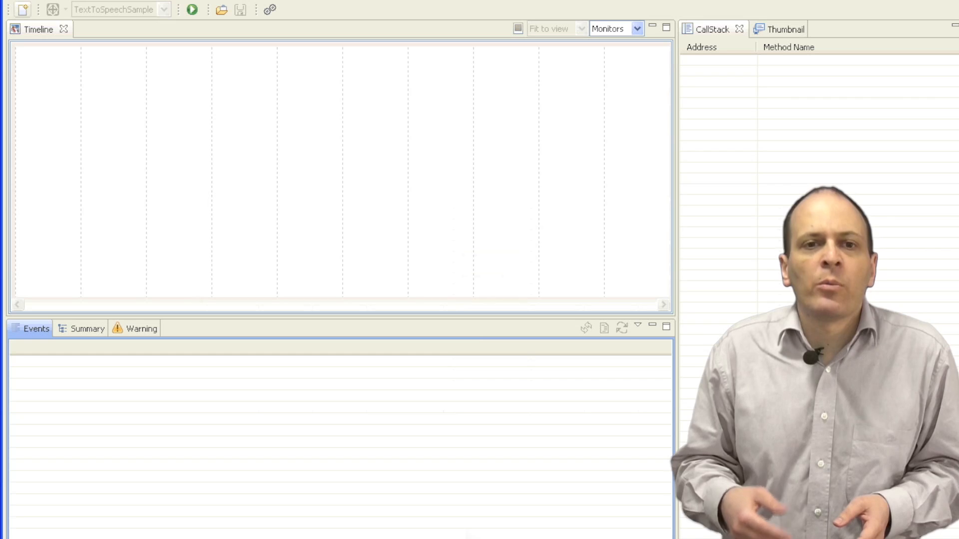
Launch the Performance Analyzer showing its empty Timeline, Events and CallStack views.
left_click(192, 9)
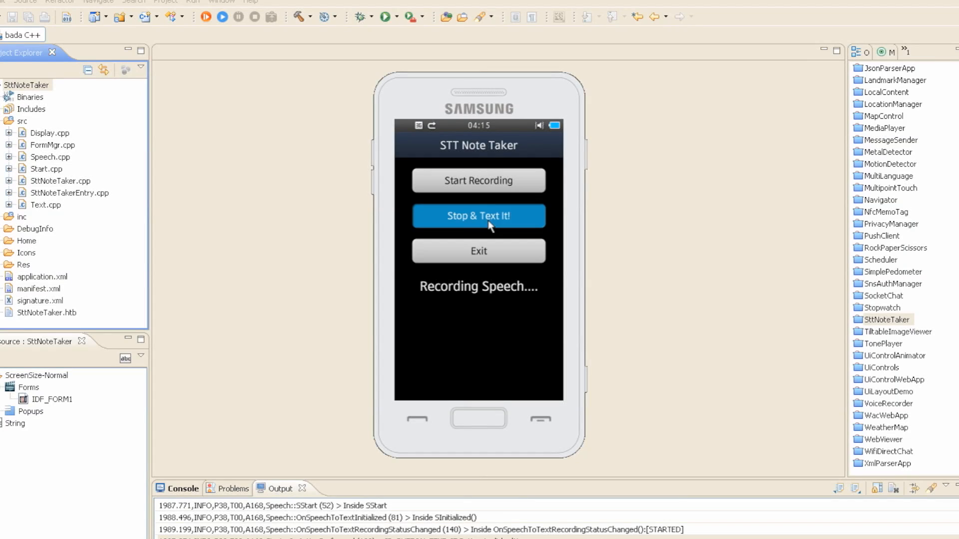
Convert the recording to 'this is a test of the speech to text' with Stop & Text It!, then Speak Text!
left_click(478, 216)
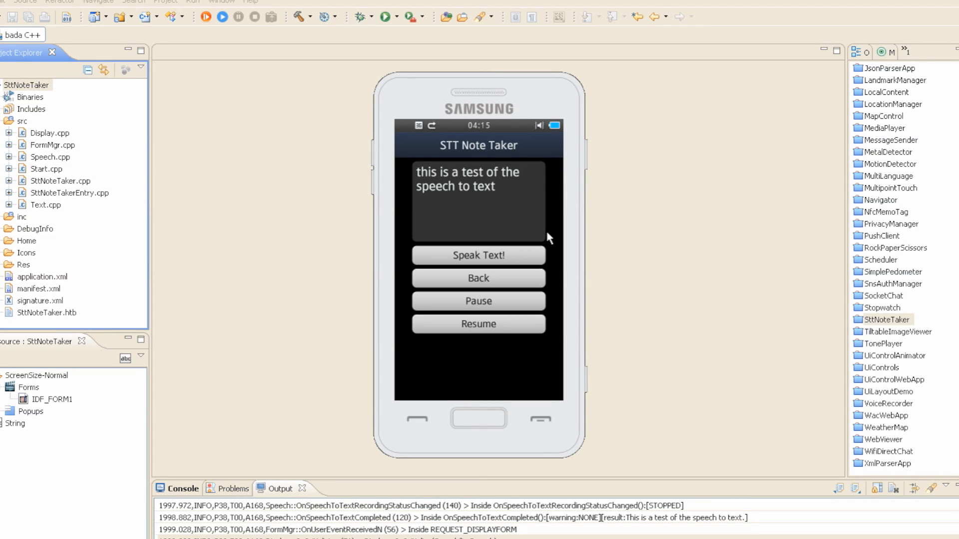
left_click(478, 254)
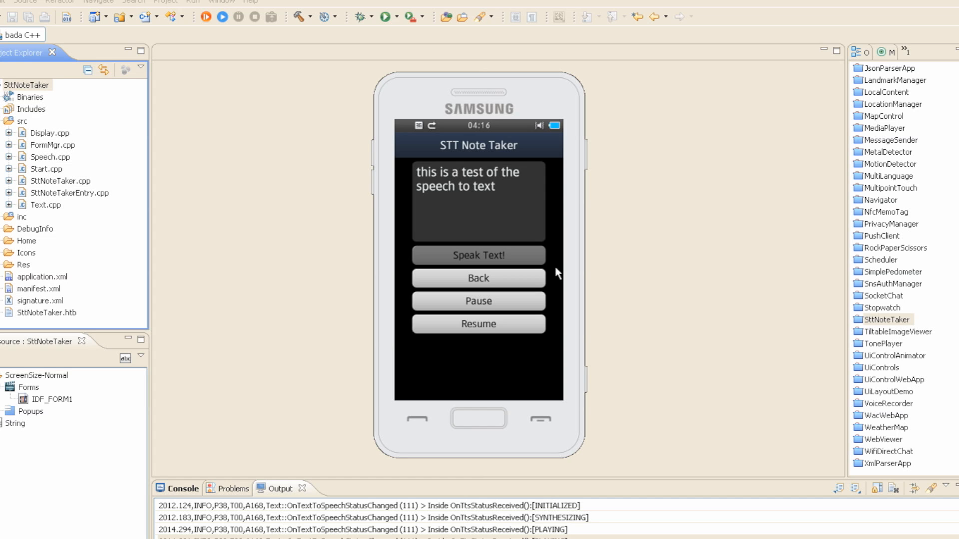